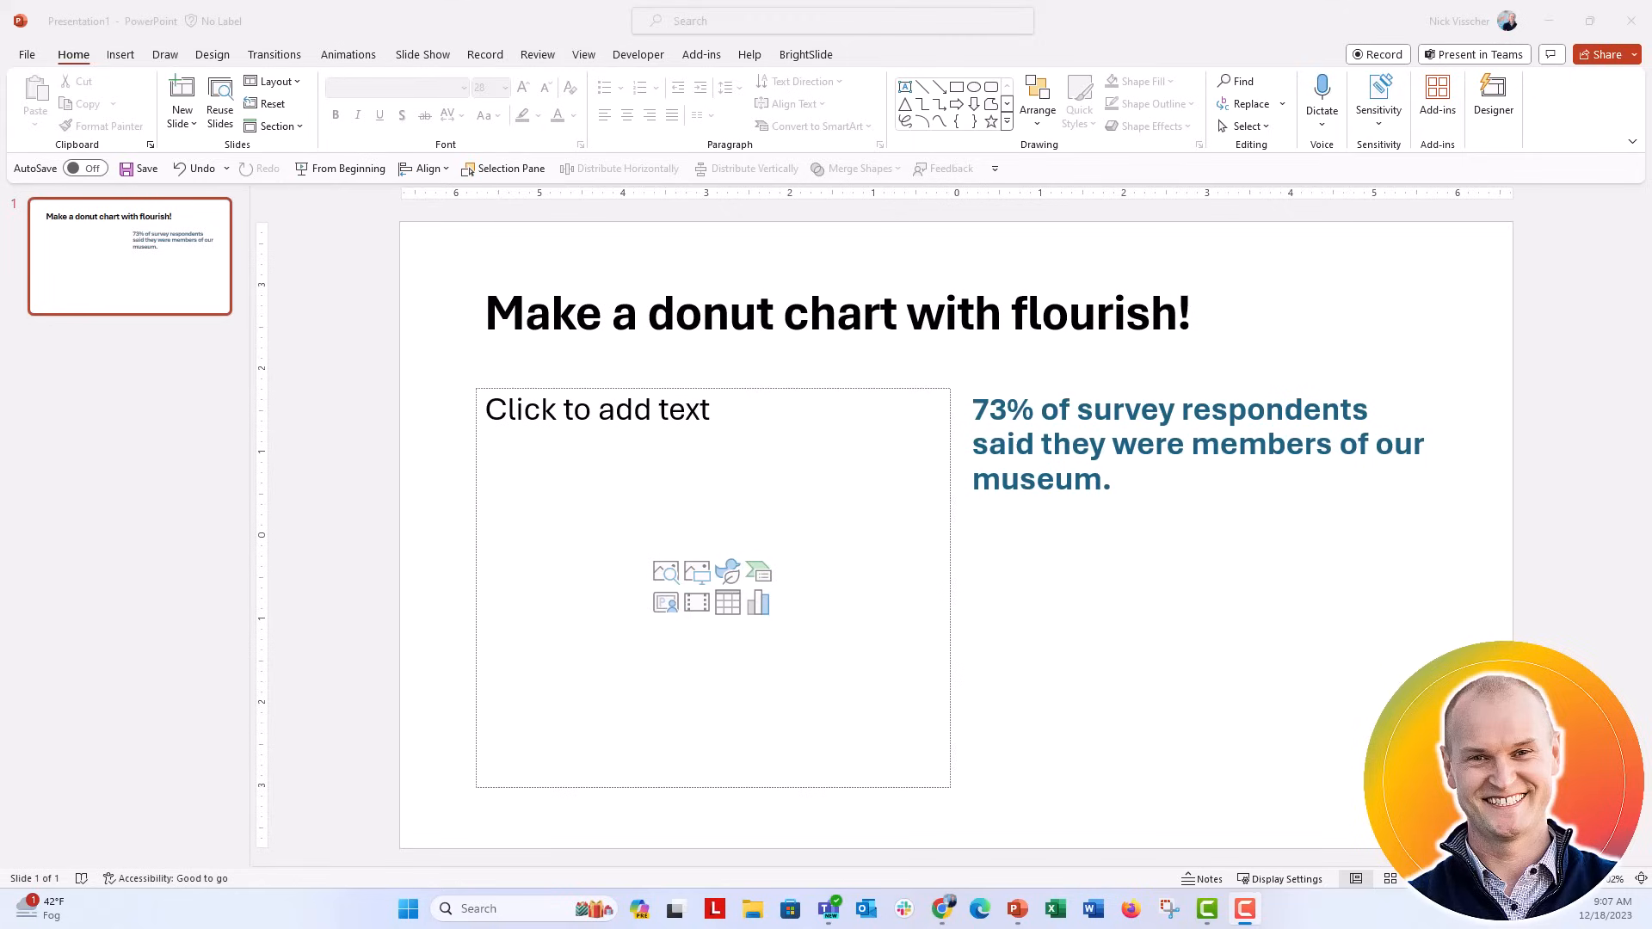
# Insert a Doughnut chart from the Pie chart types into the empty content placeholder.
pyautogui.click(757, 602)
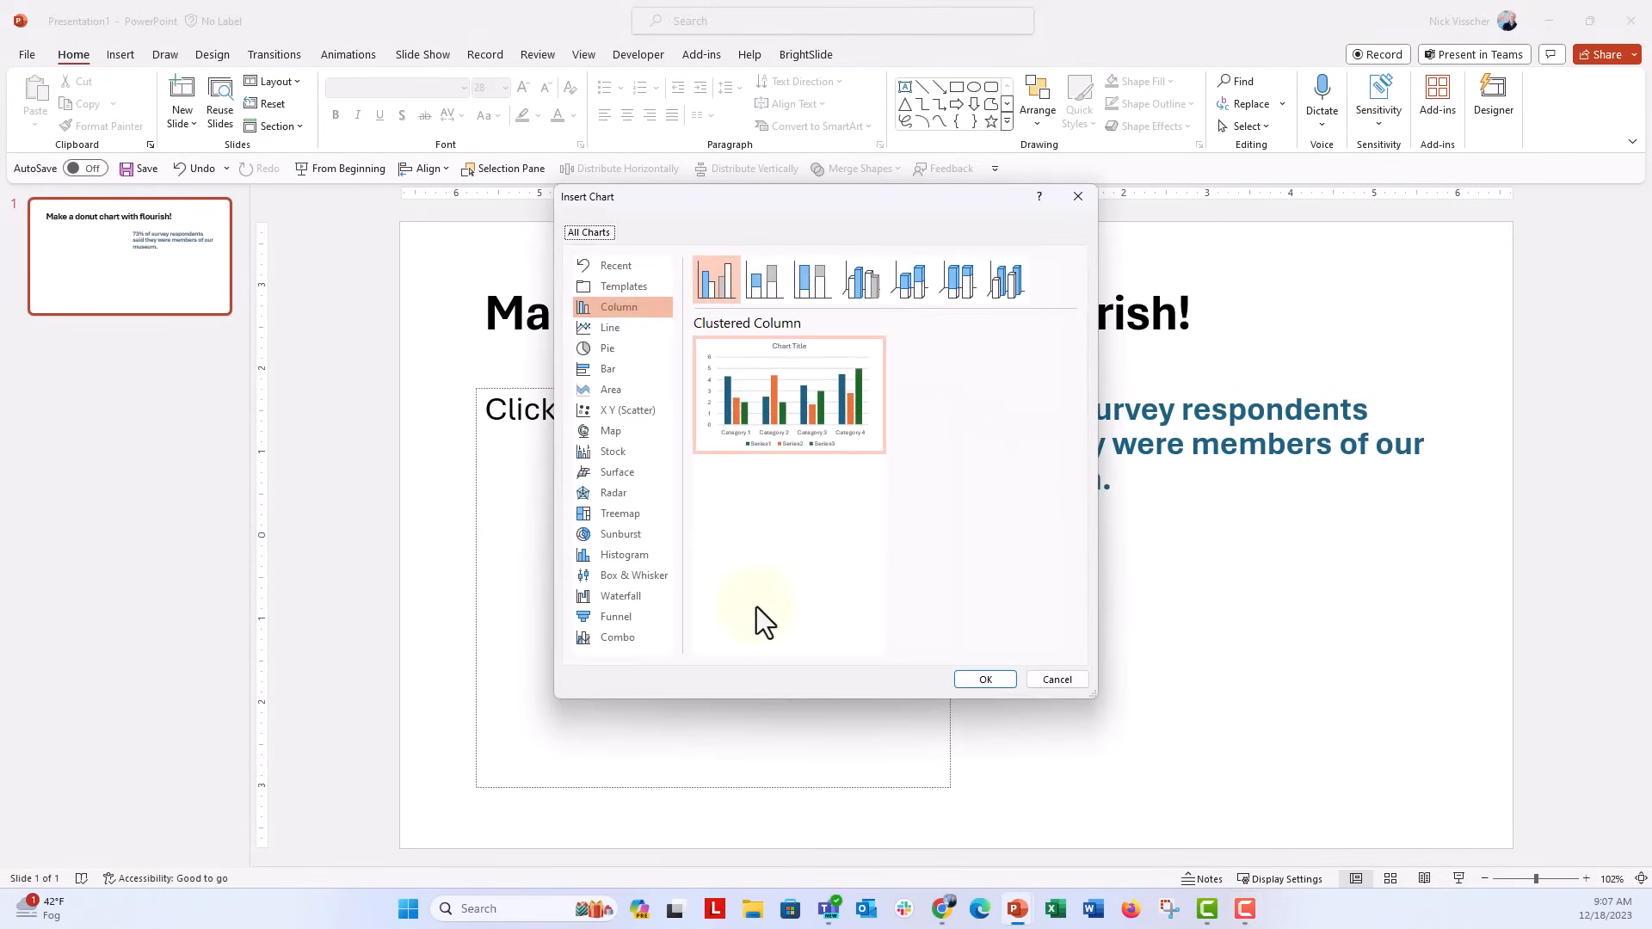
pyautogui.moveTo(609, 347)
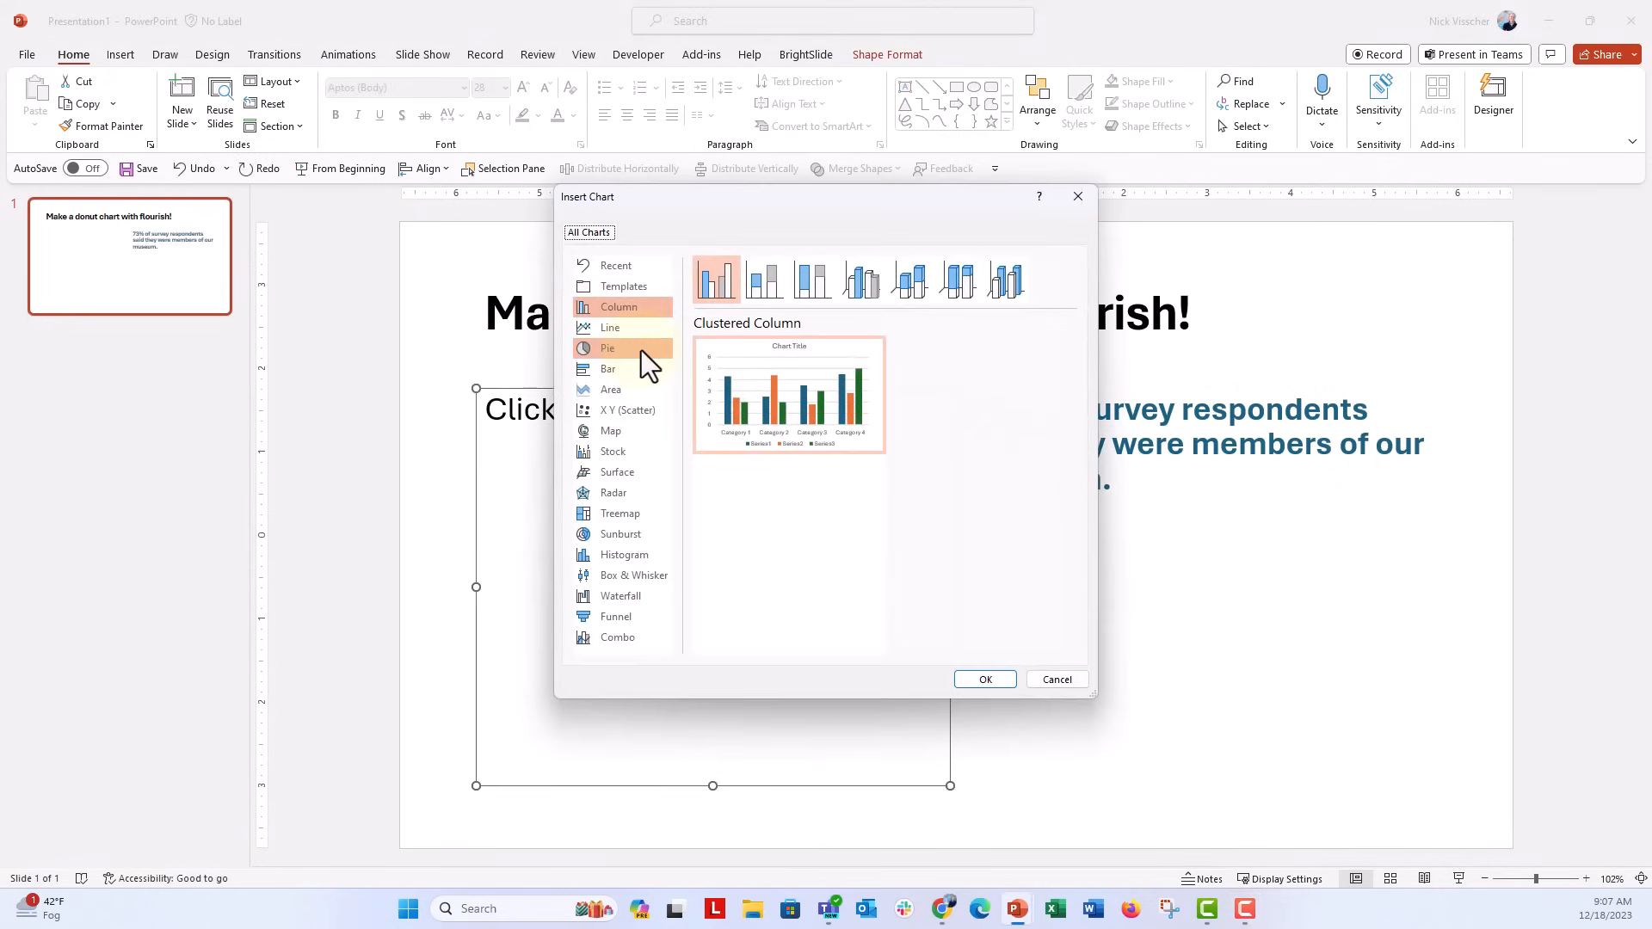
pyautogui.click(607, 348)
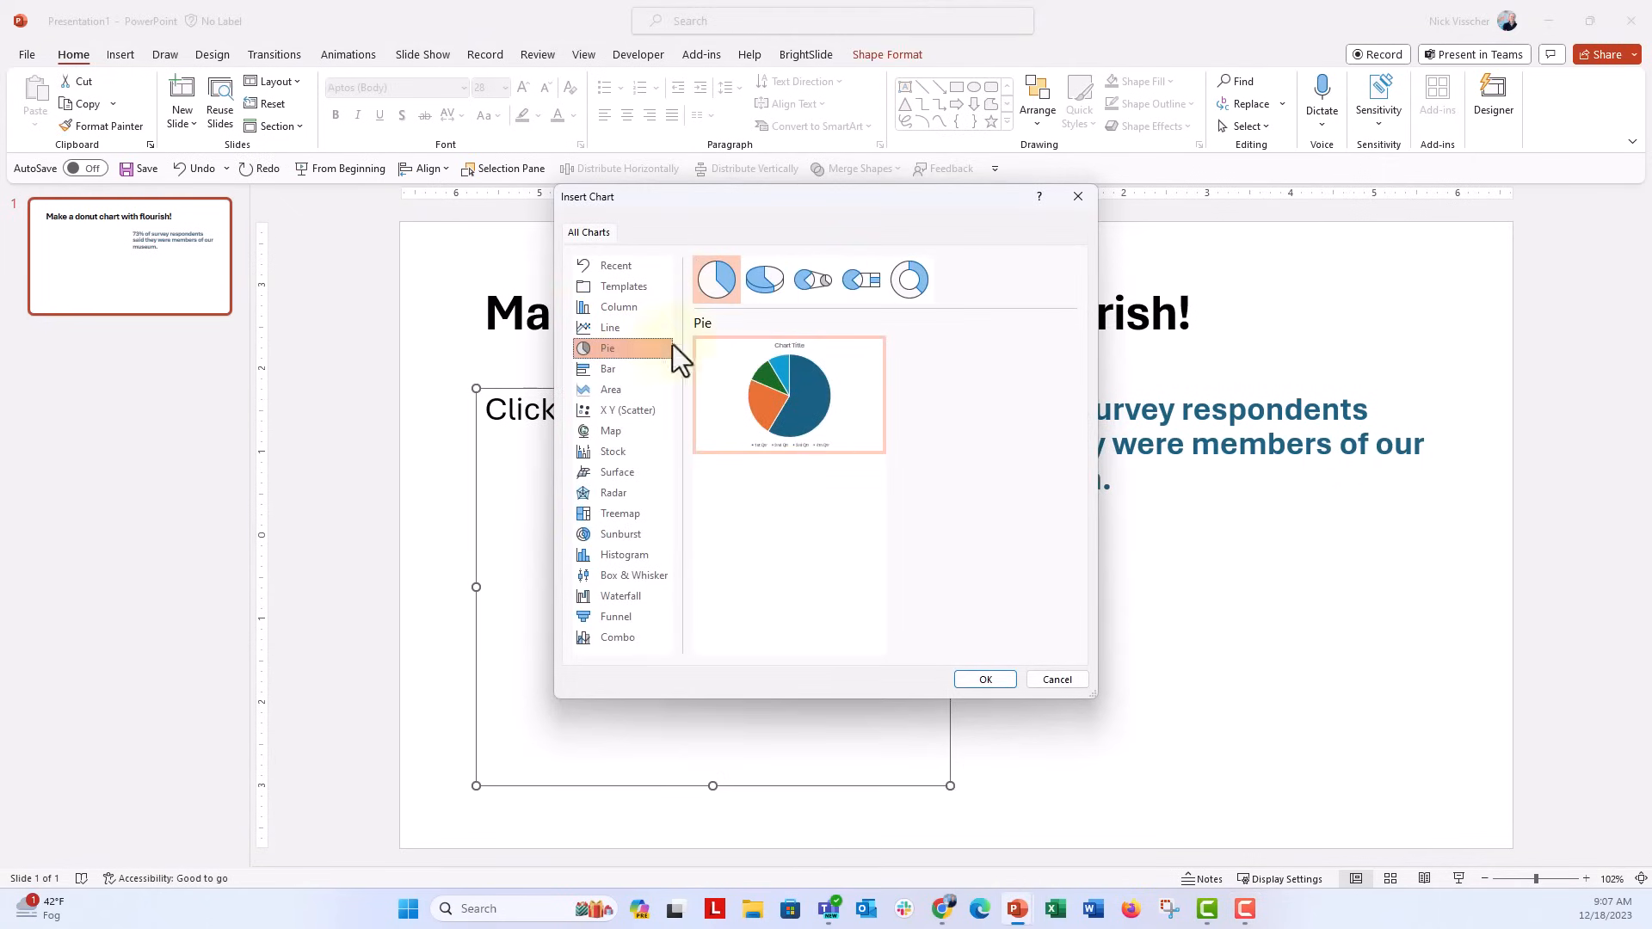
pyautogui.click(908, 278)
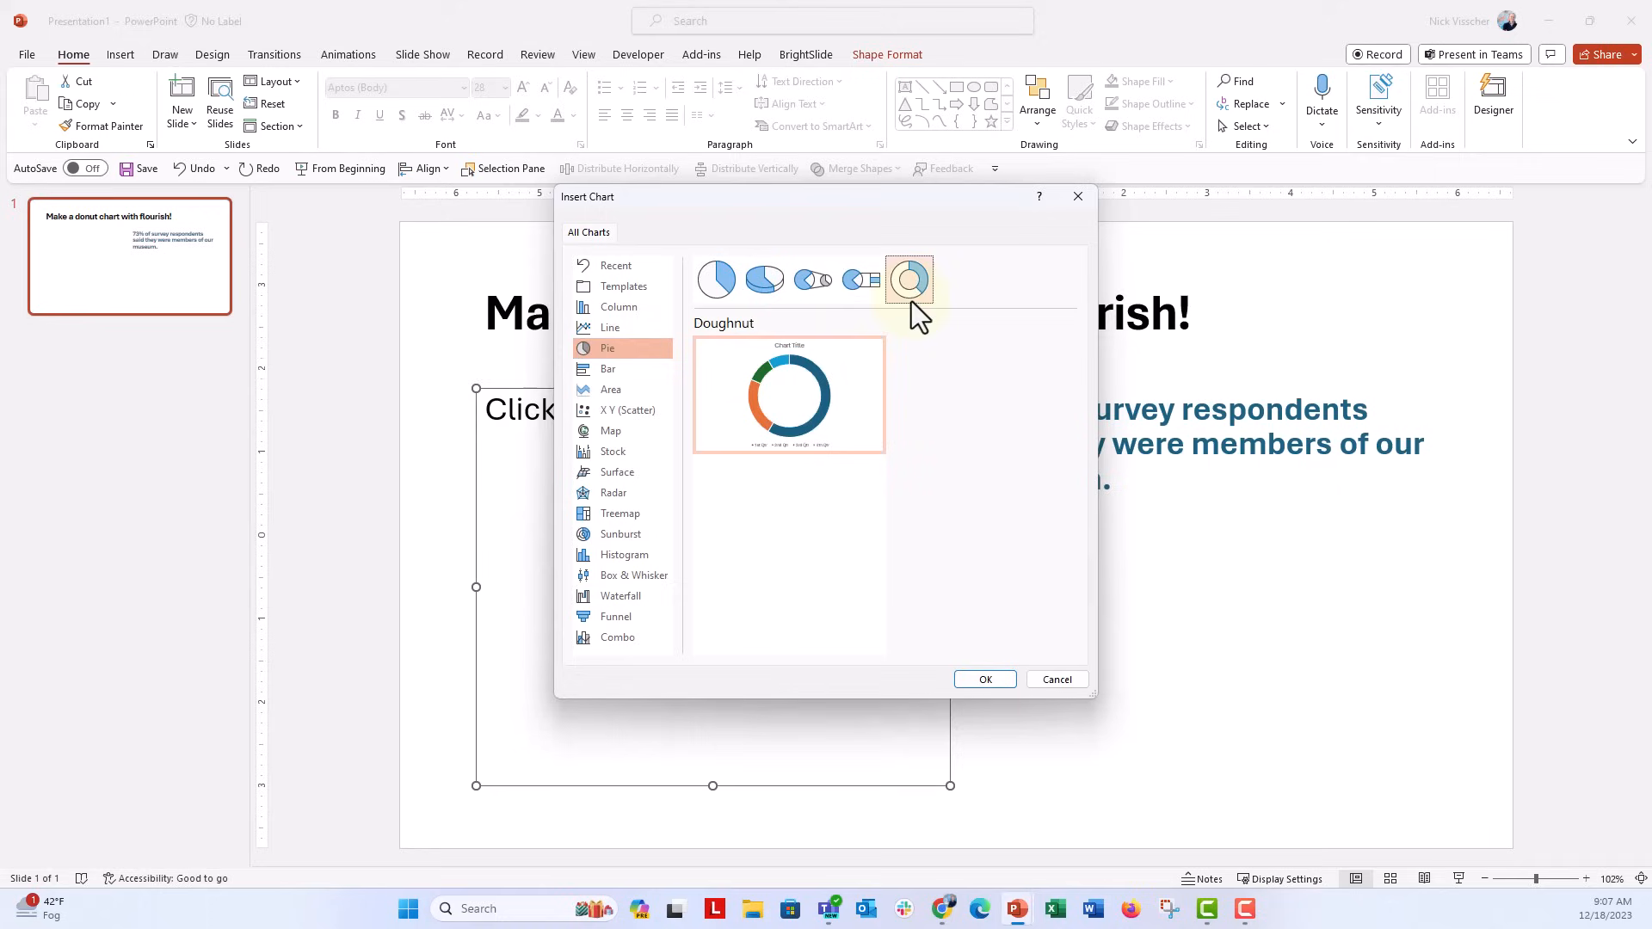
pyautogui.click(983, 679)
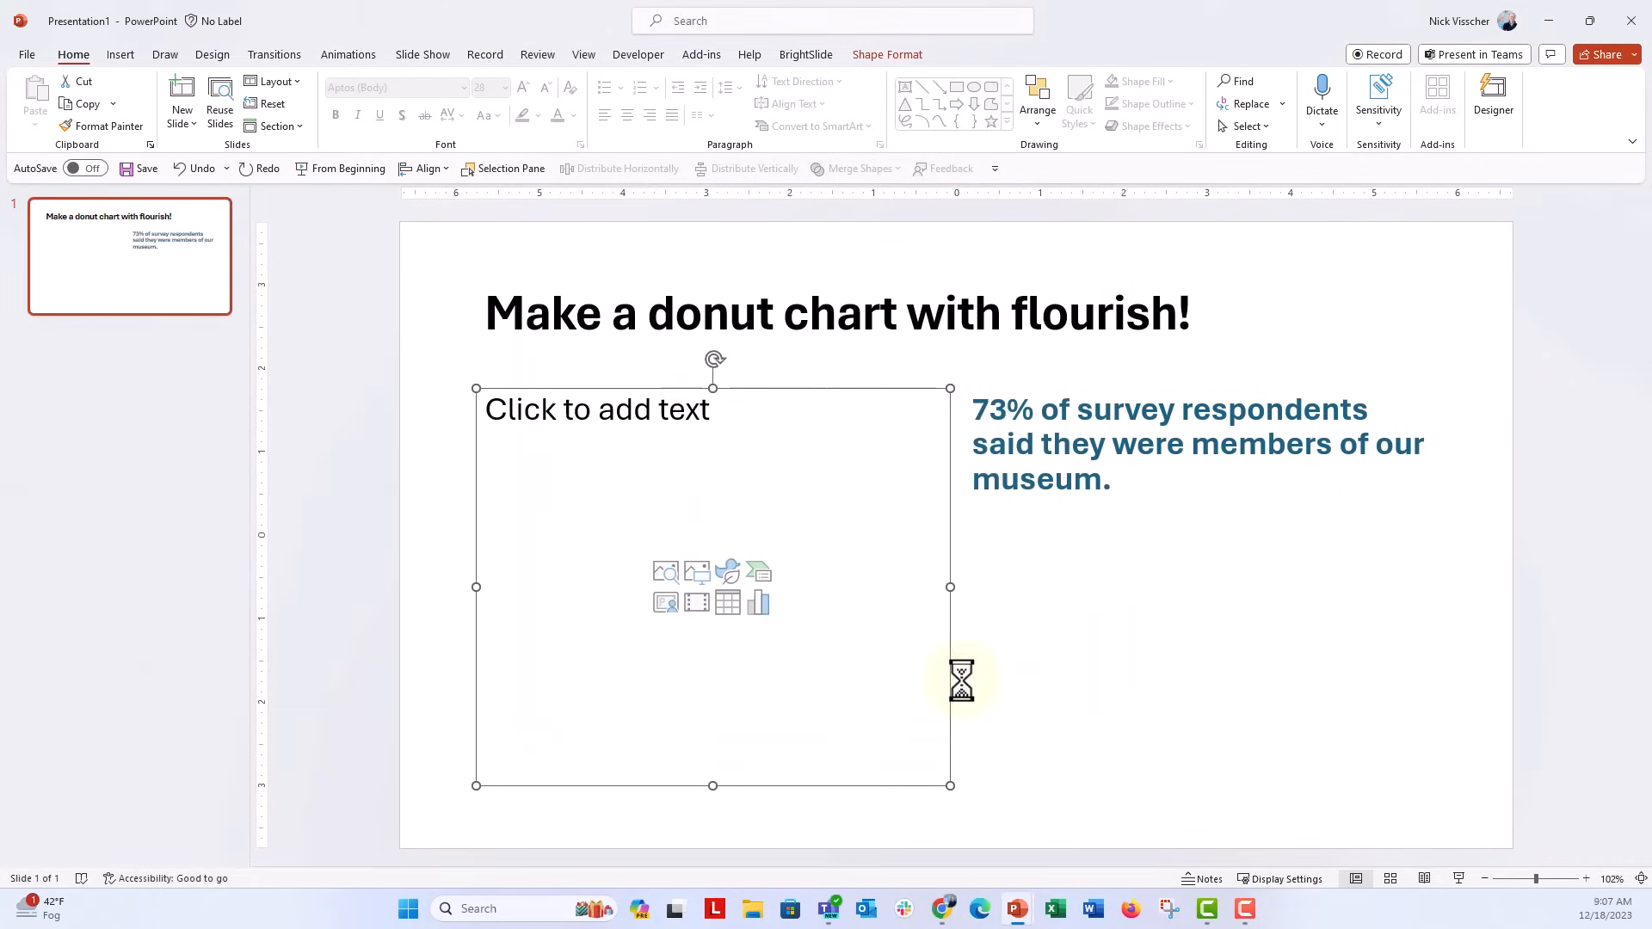
# Delete the 3rd and 4th Qtr rows and enter 0.73 and the 0.27 remainder as Sales values.
pyautogui.click(757, 602)
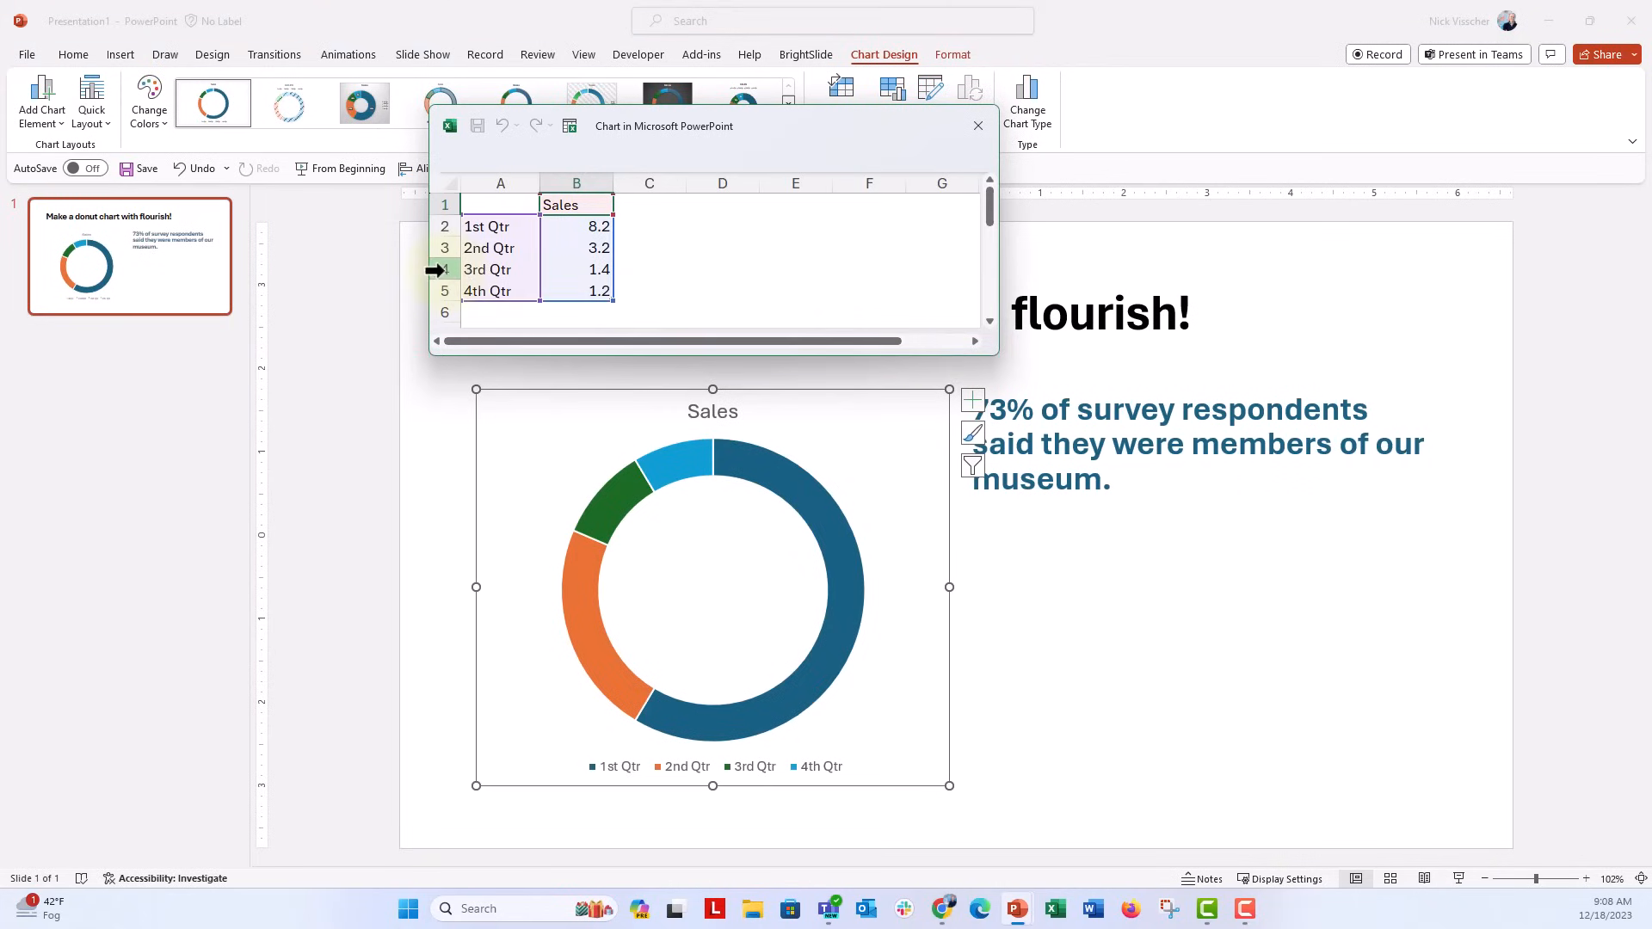
pyautogui.rightClick(444, 269)
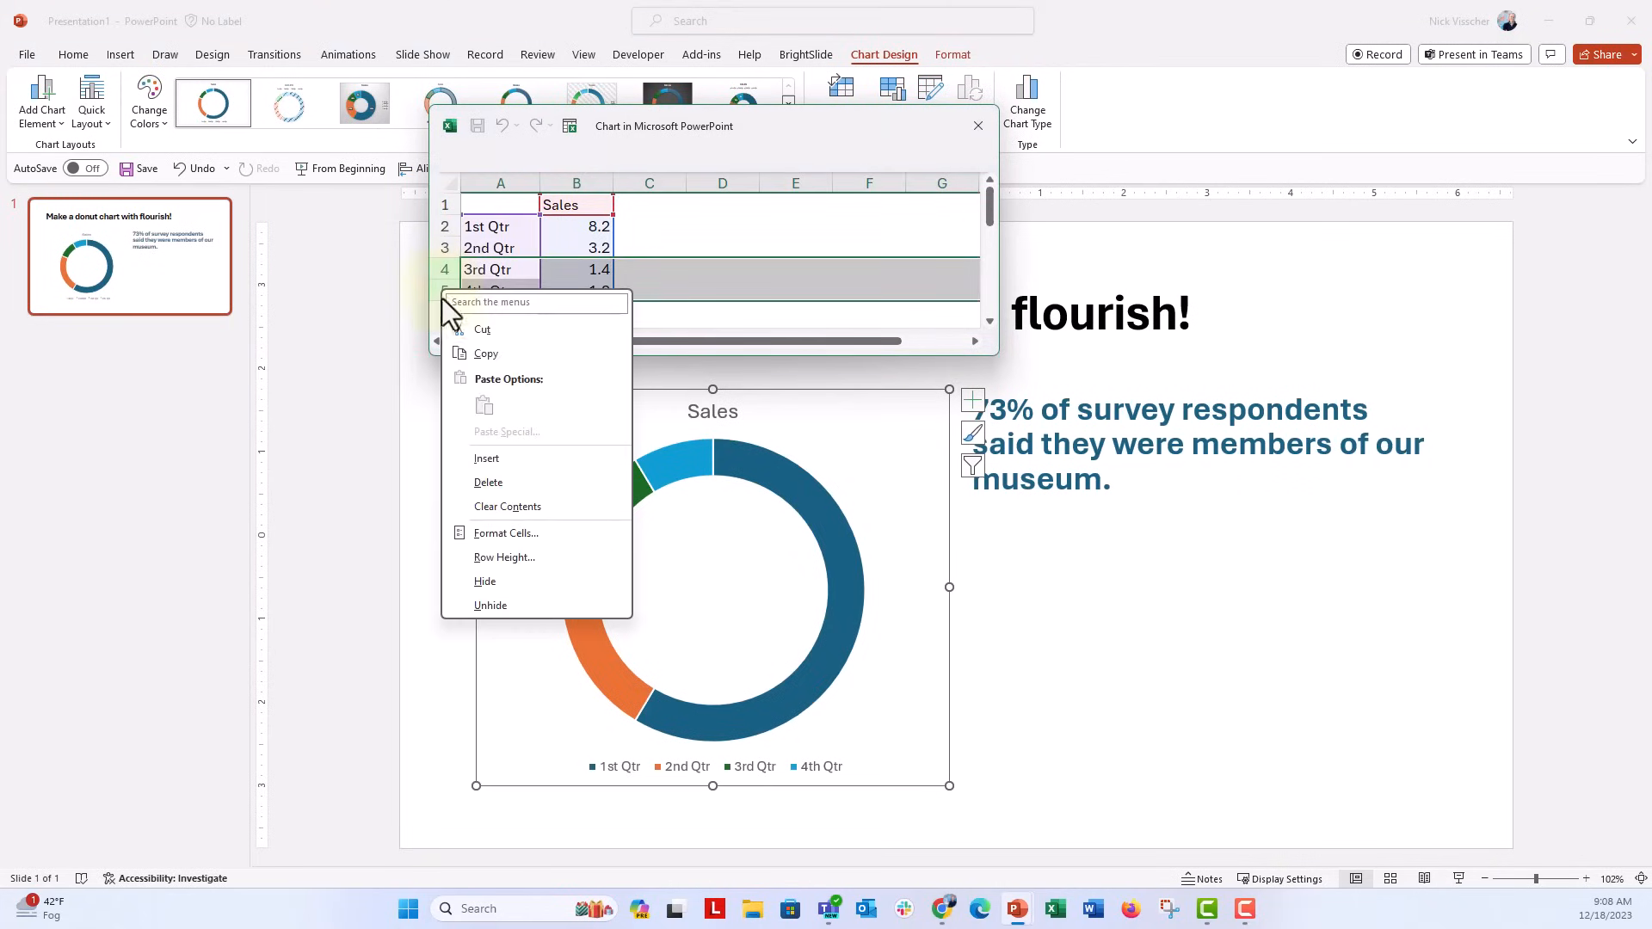
pyautogui.click(488, 483)
pyautogui.write('-7.2')
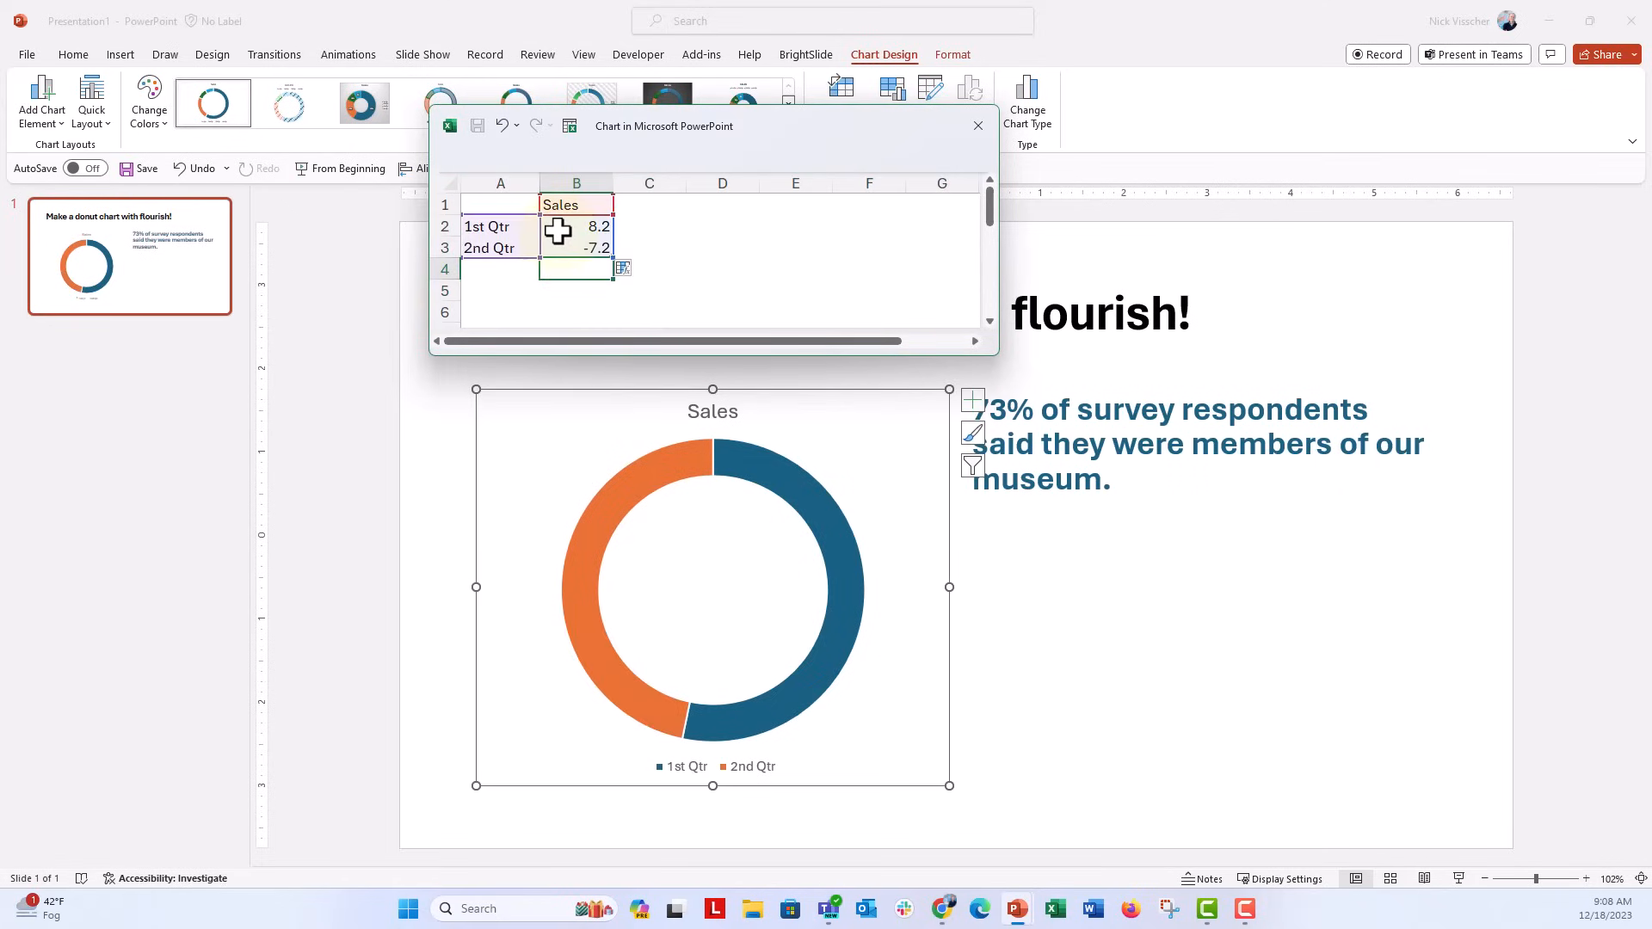
pyautogui.write('0.73')
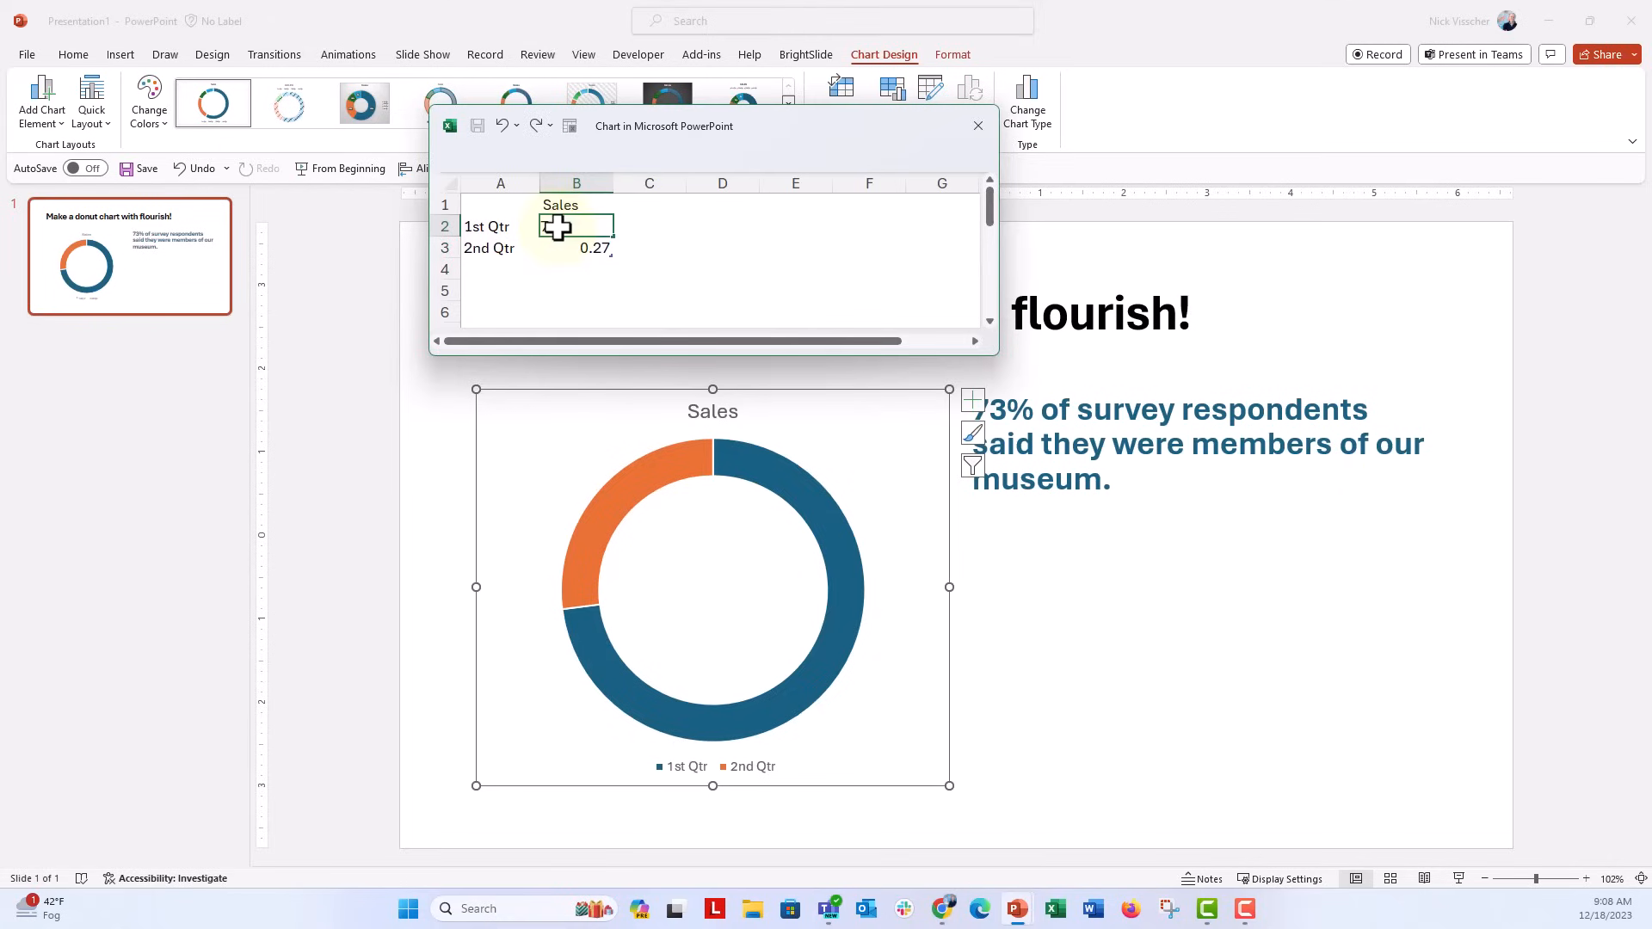
pyautogui.write('73%')
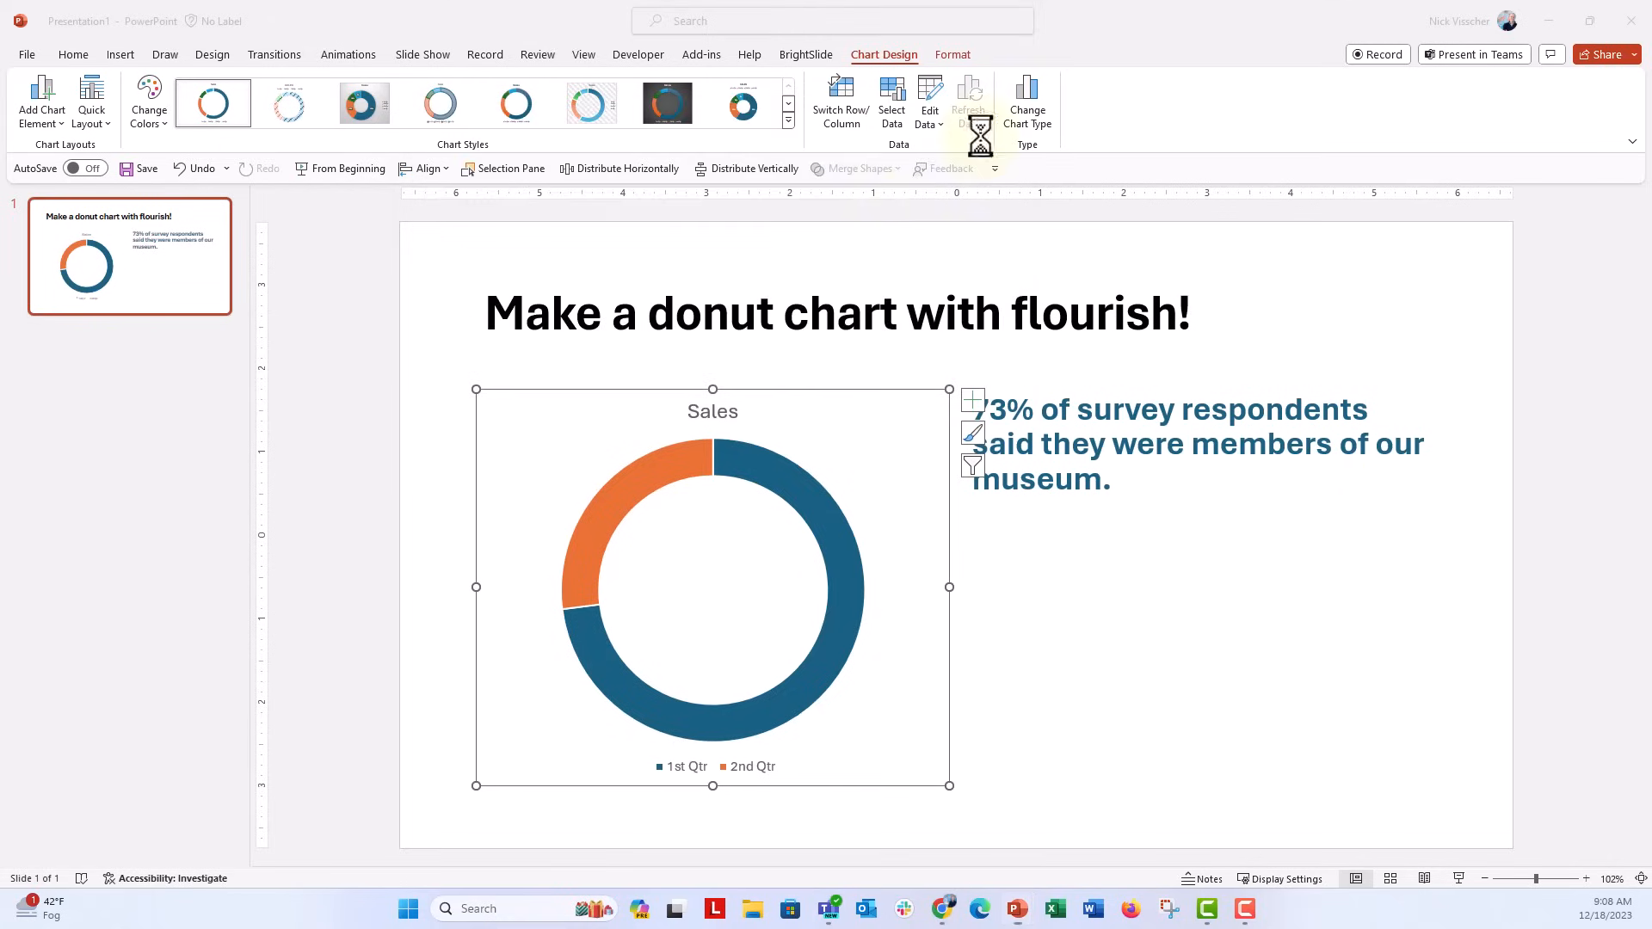
# Delete the chart title and legend, then select the orange slice.
pyautogui.click(712, 411)
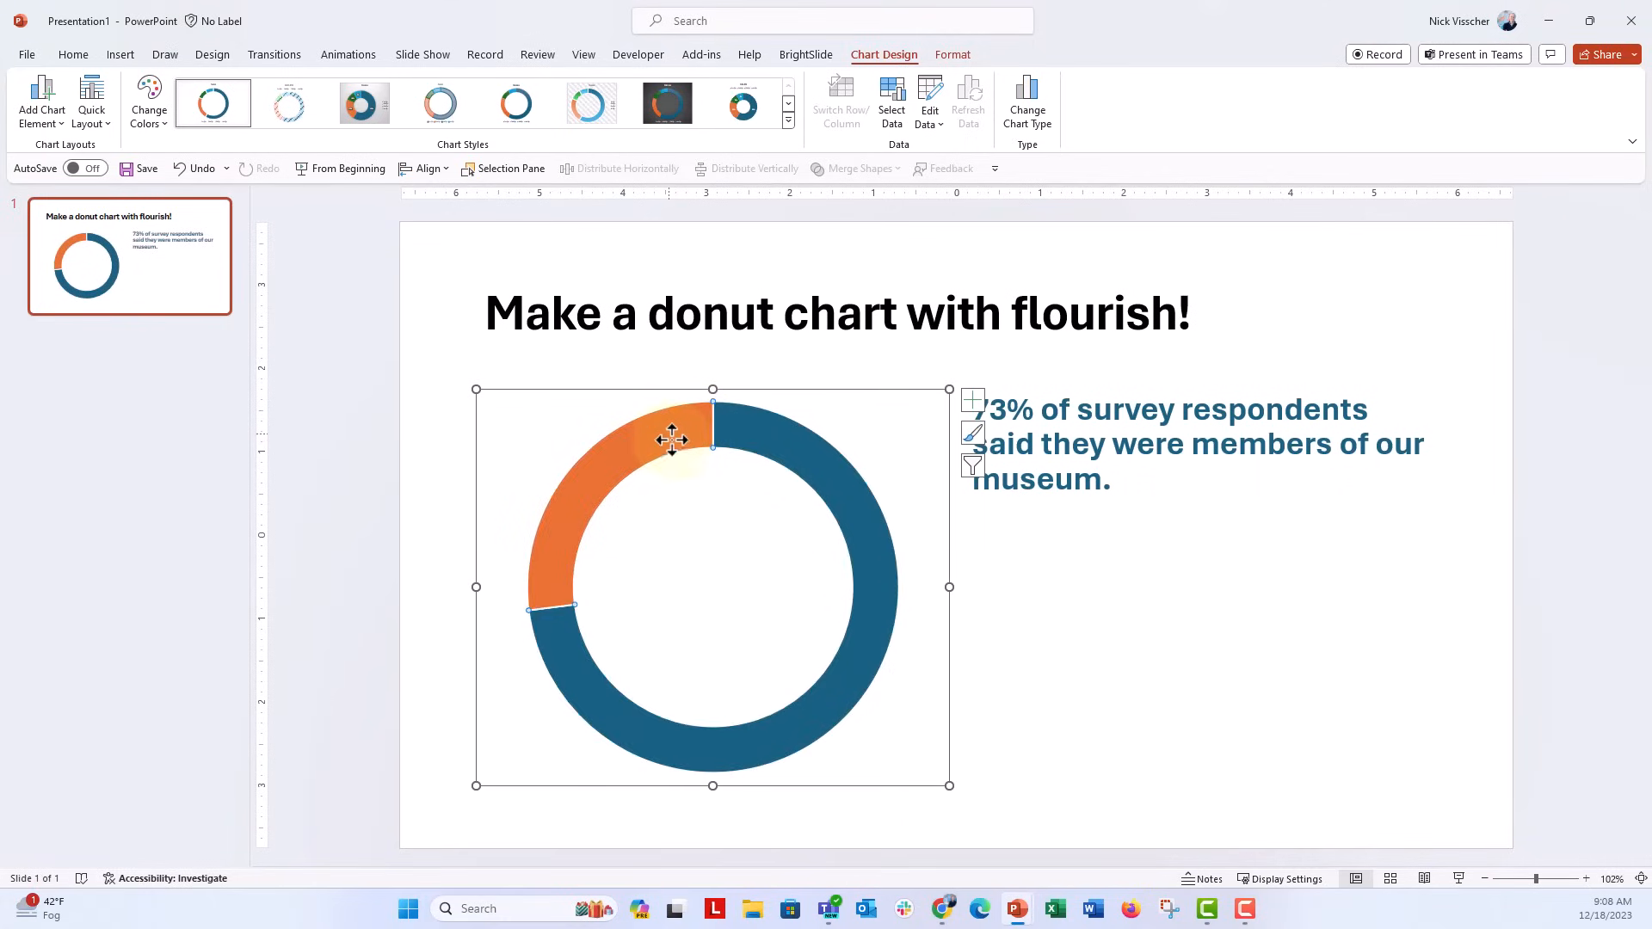
pyautogui.rightClick(672, 439)
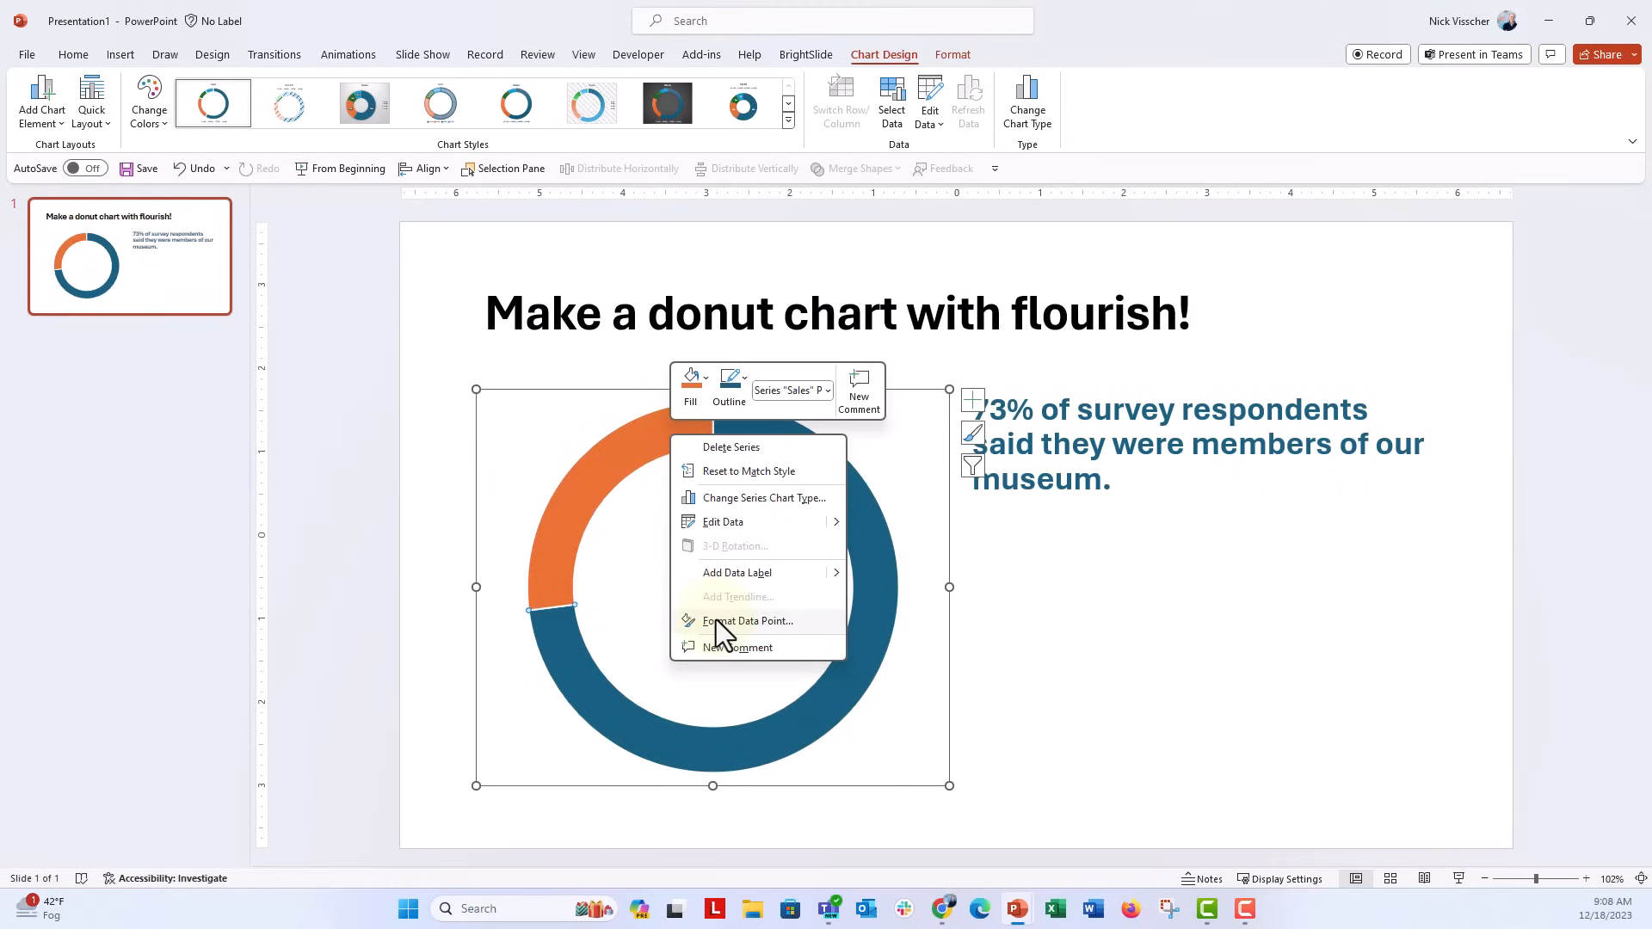
# Give the orange slice No fill so it disappears.
pyautogui.click(748, 620)
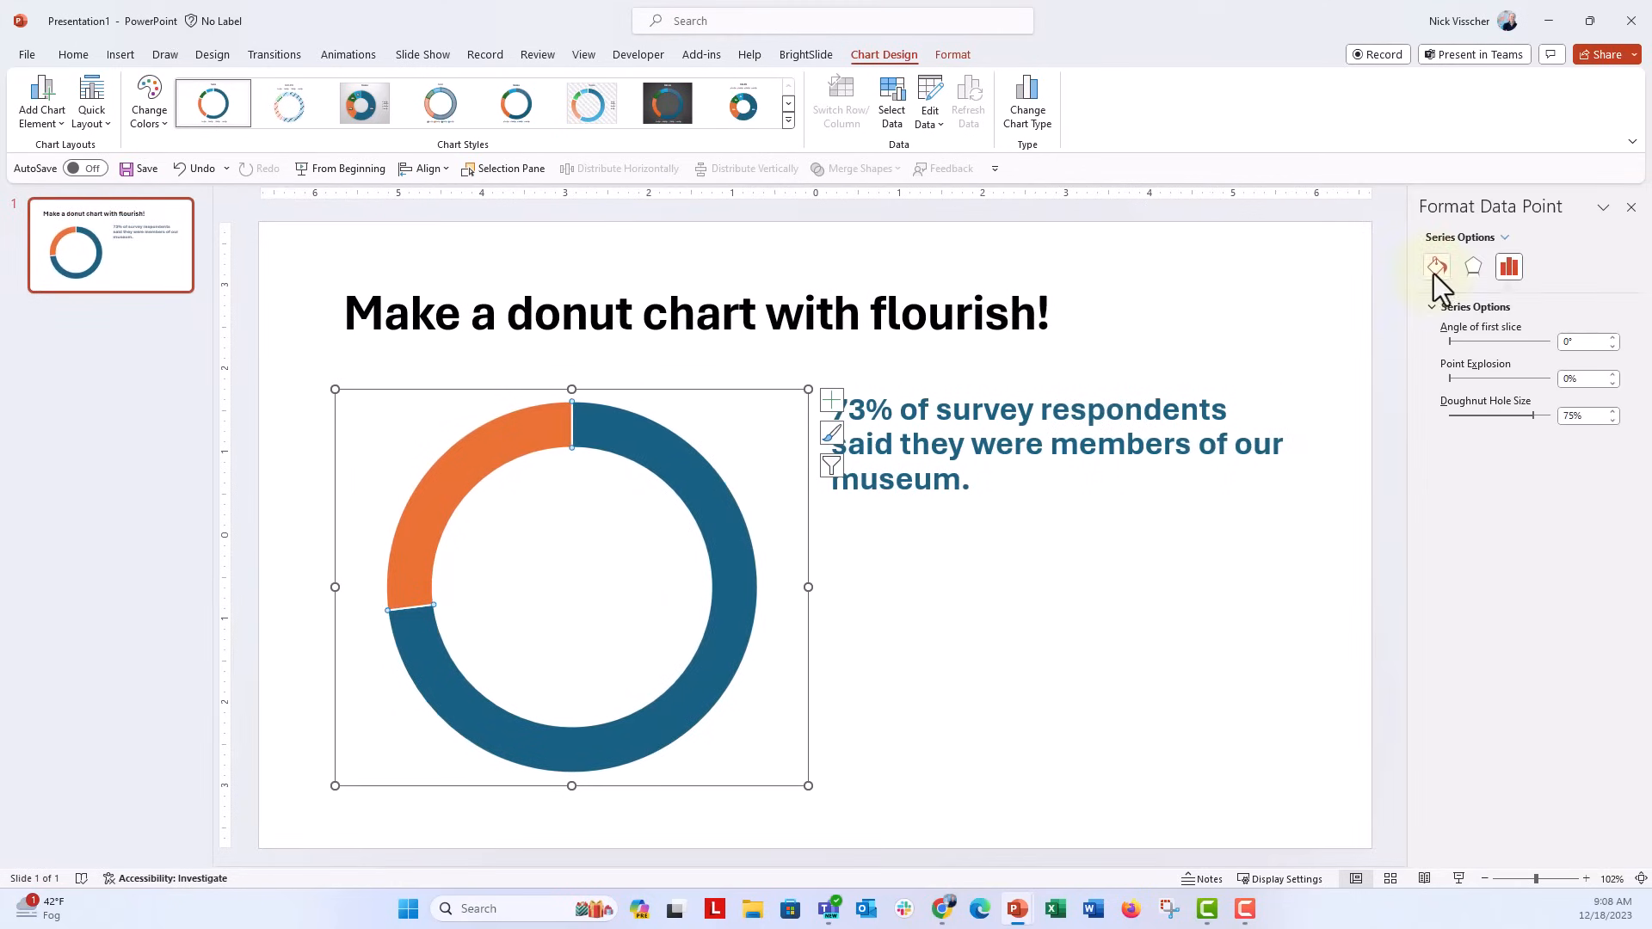
pyautogui.click(1436, 267)
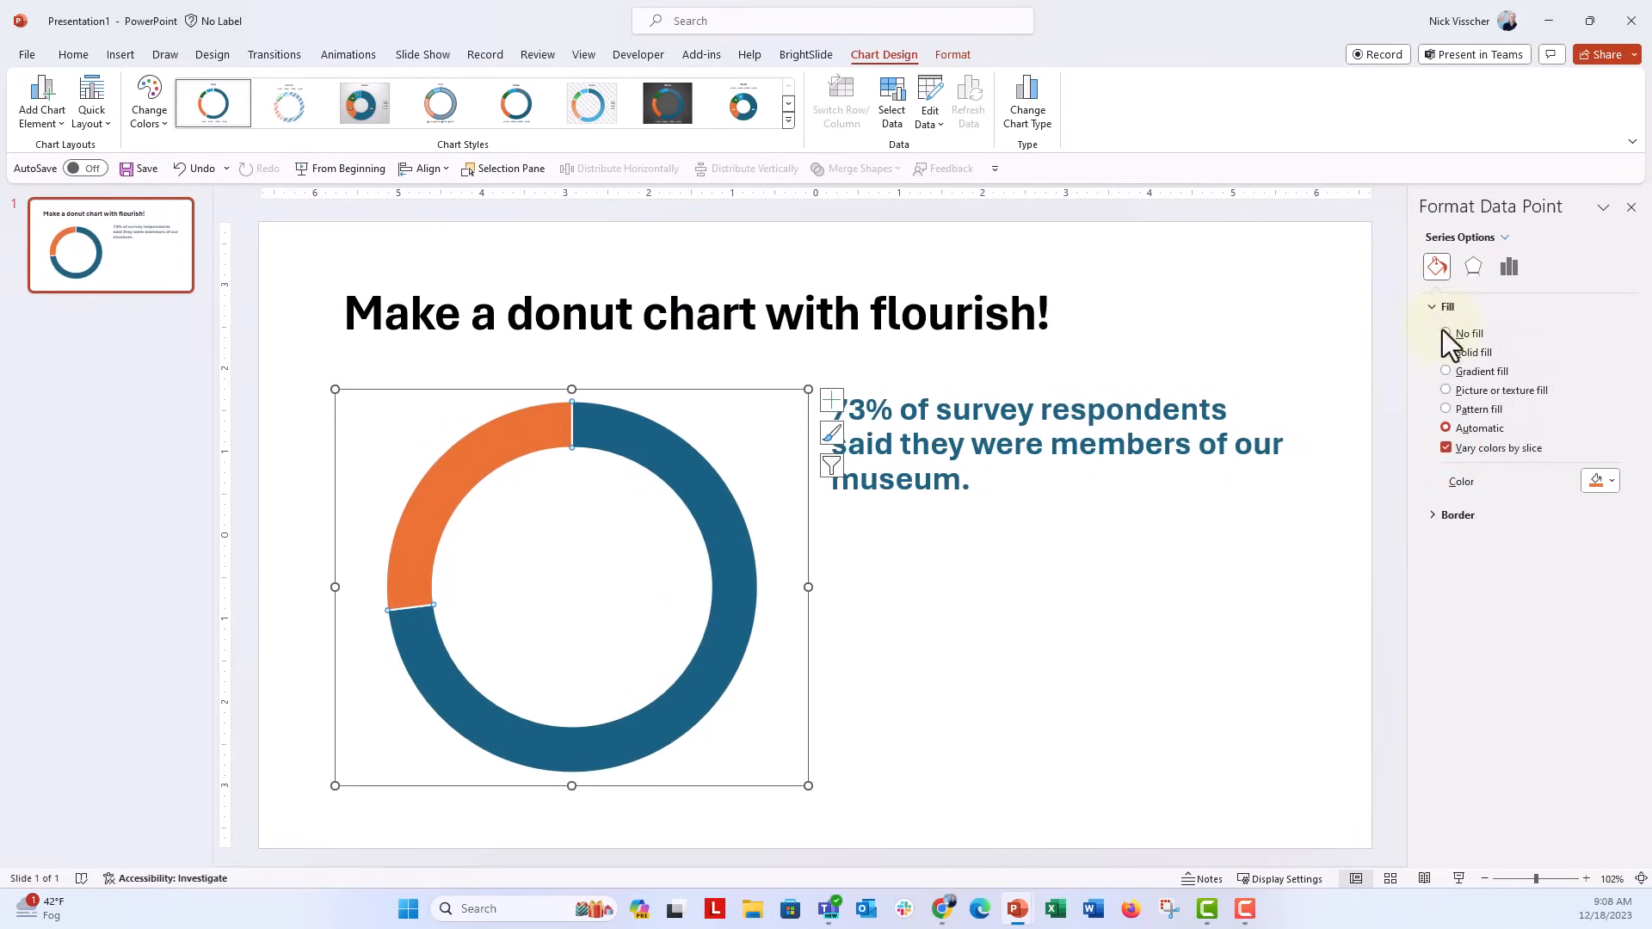
pyautogui.click(1445, 333)
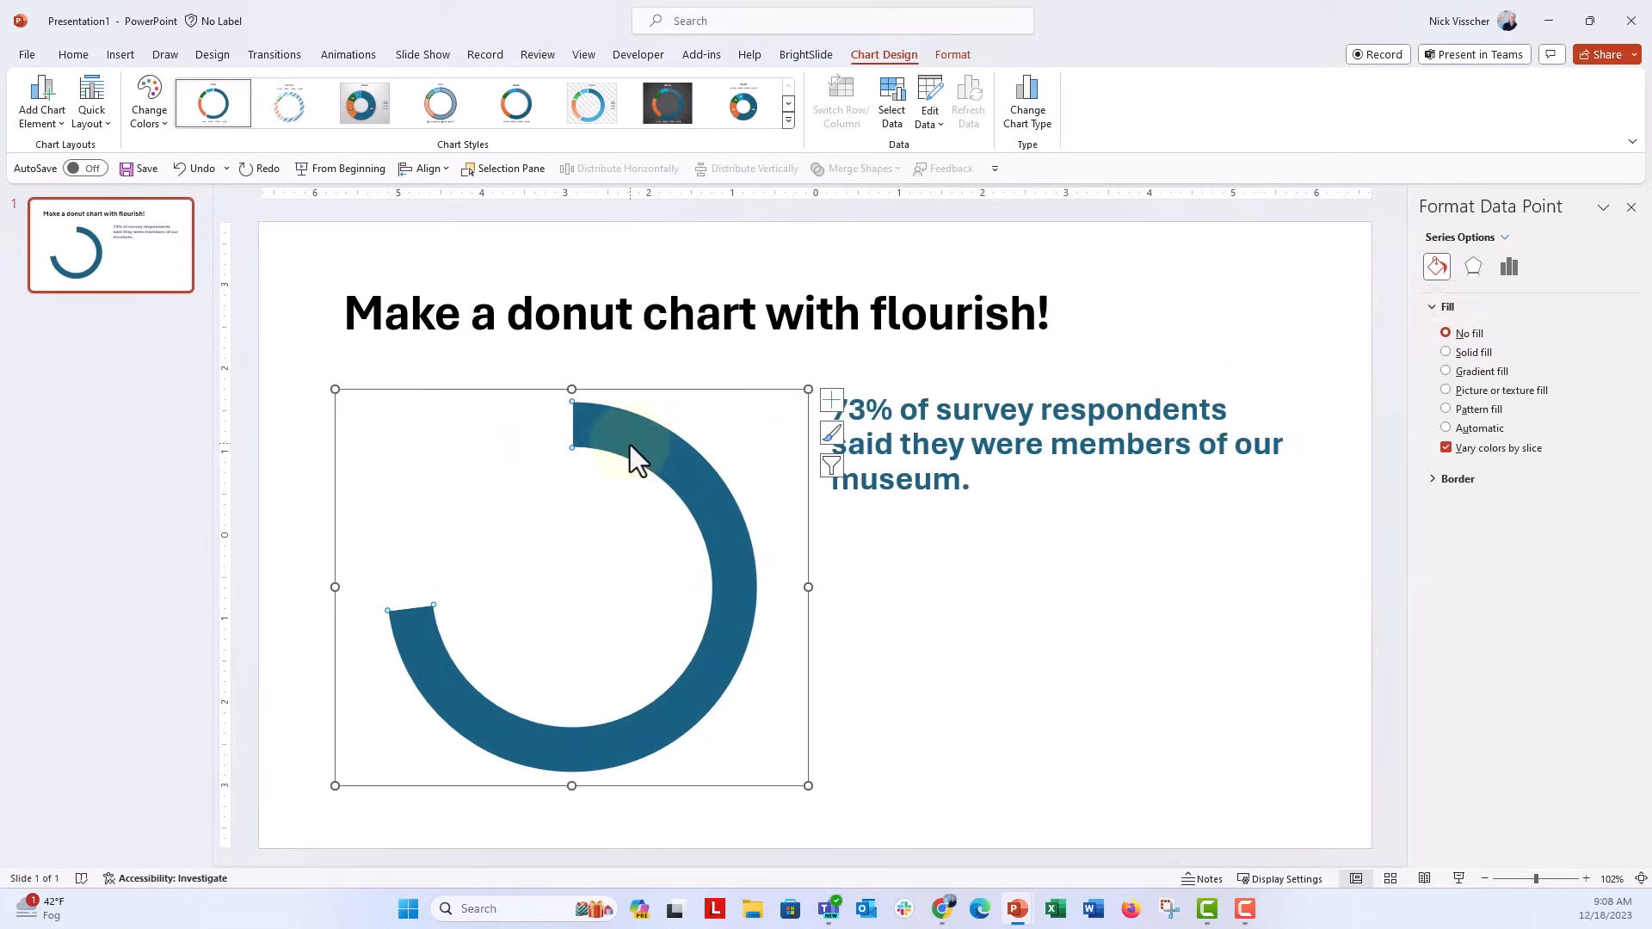
# Set the doughnut hole size to 66% to thicken the blue ring.
pyautogui.click(1446, 428)
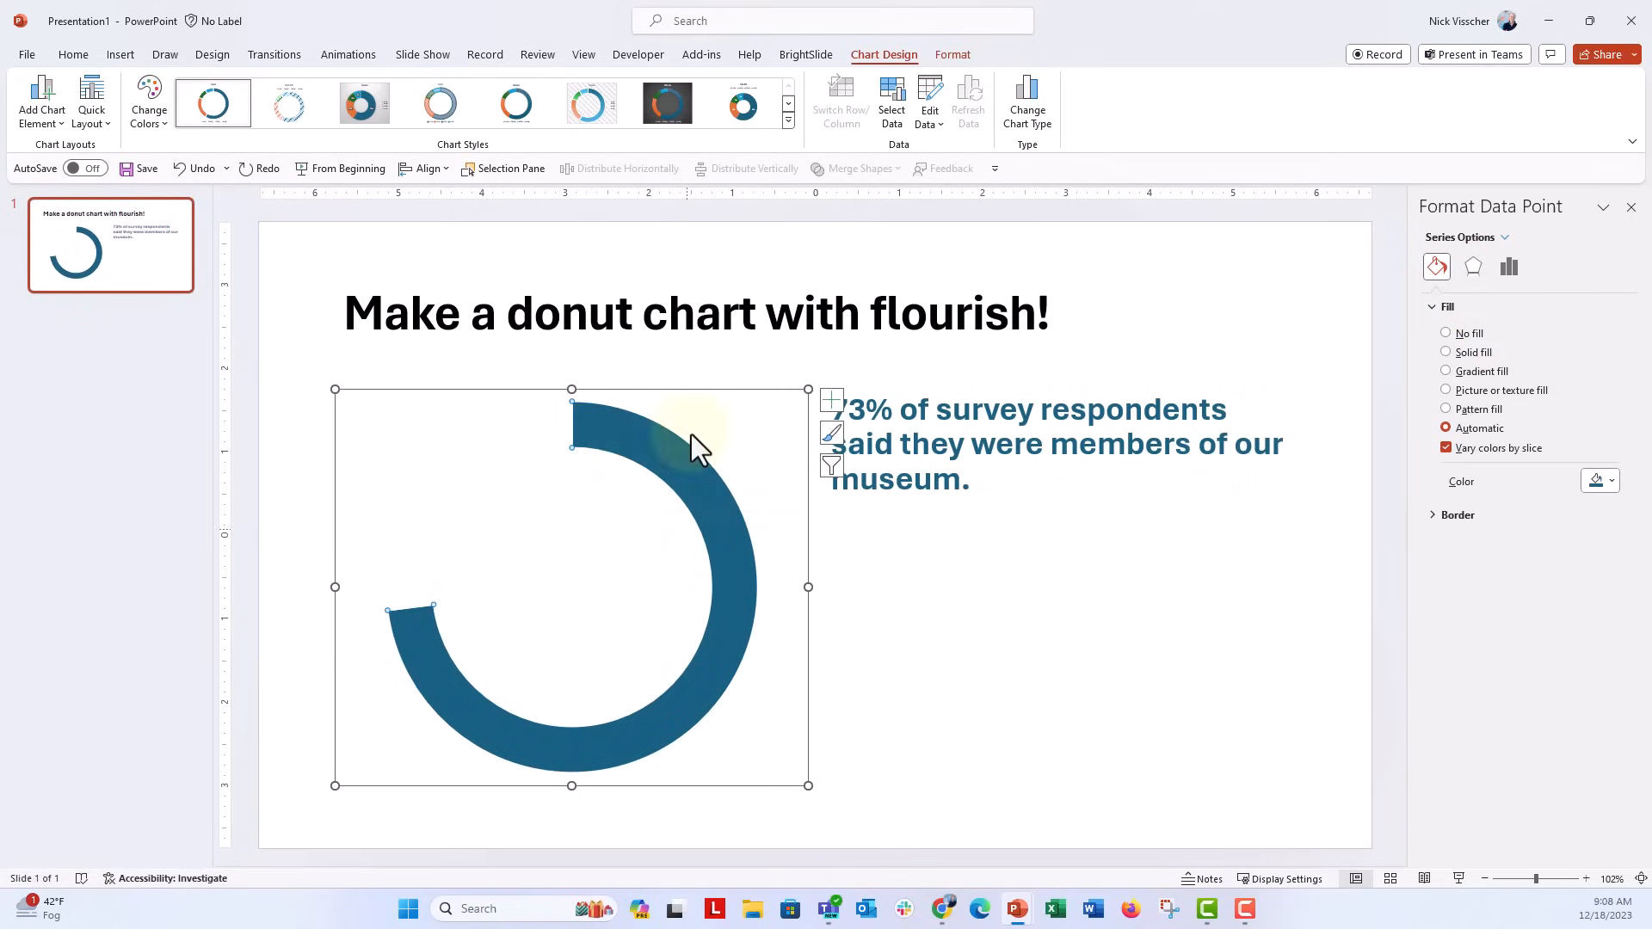
pyautogui.click(1508, 266)
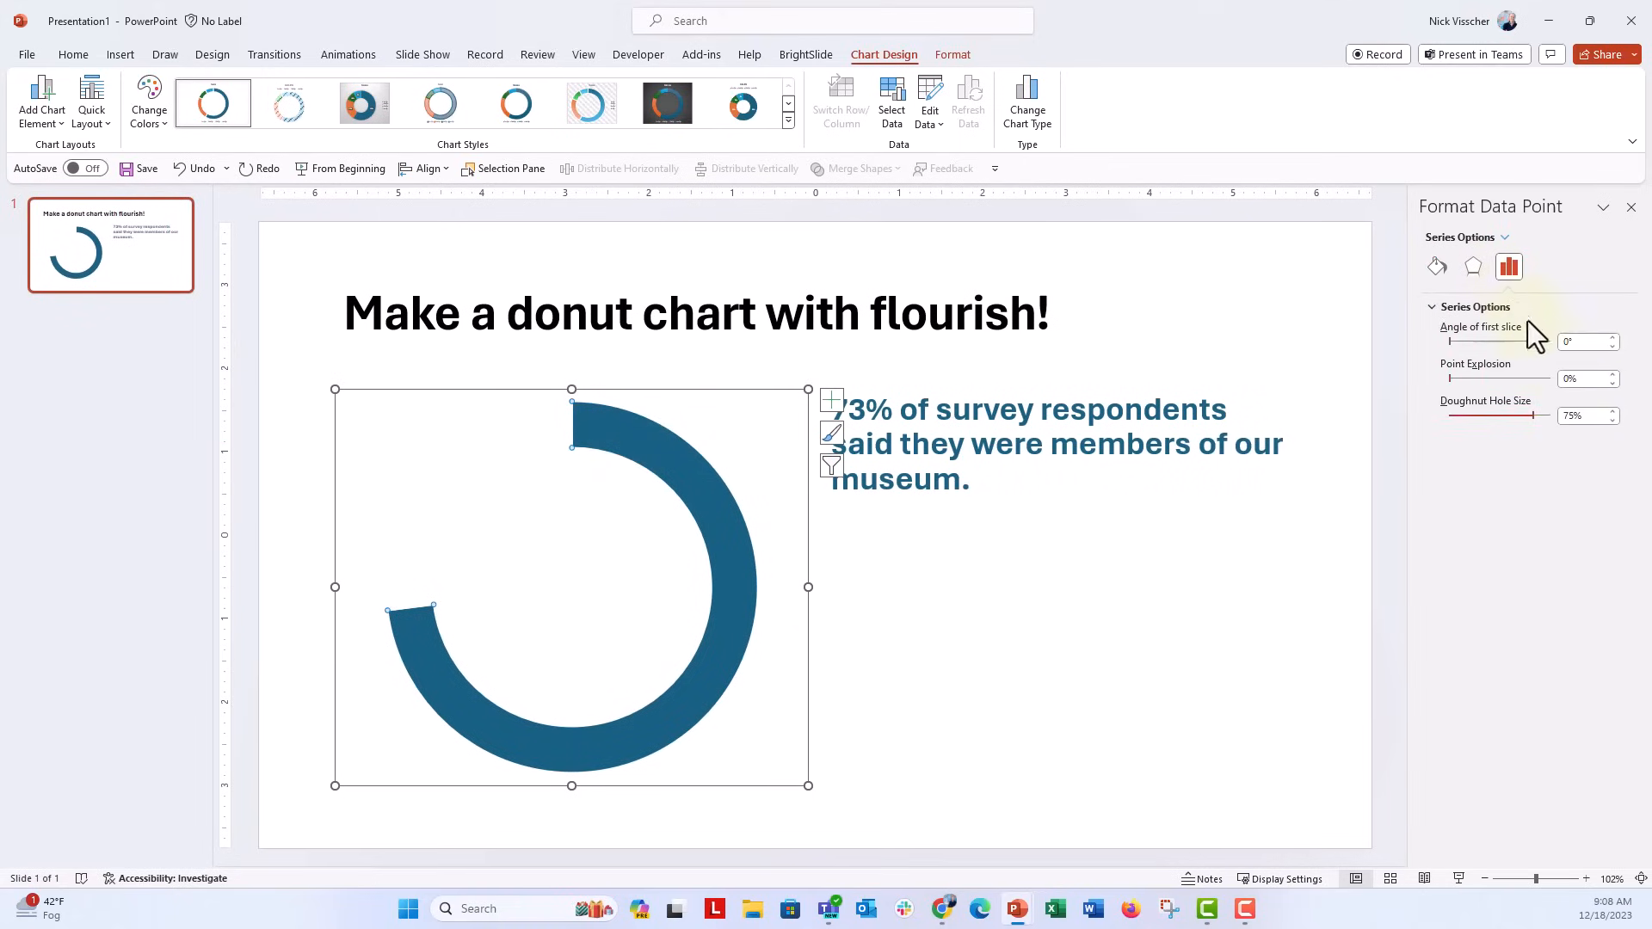
pyautogui.click(1610, 419)
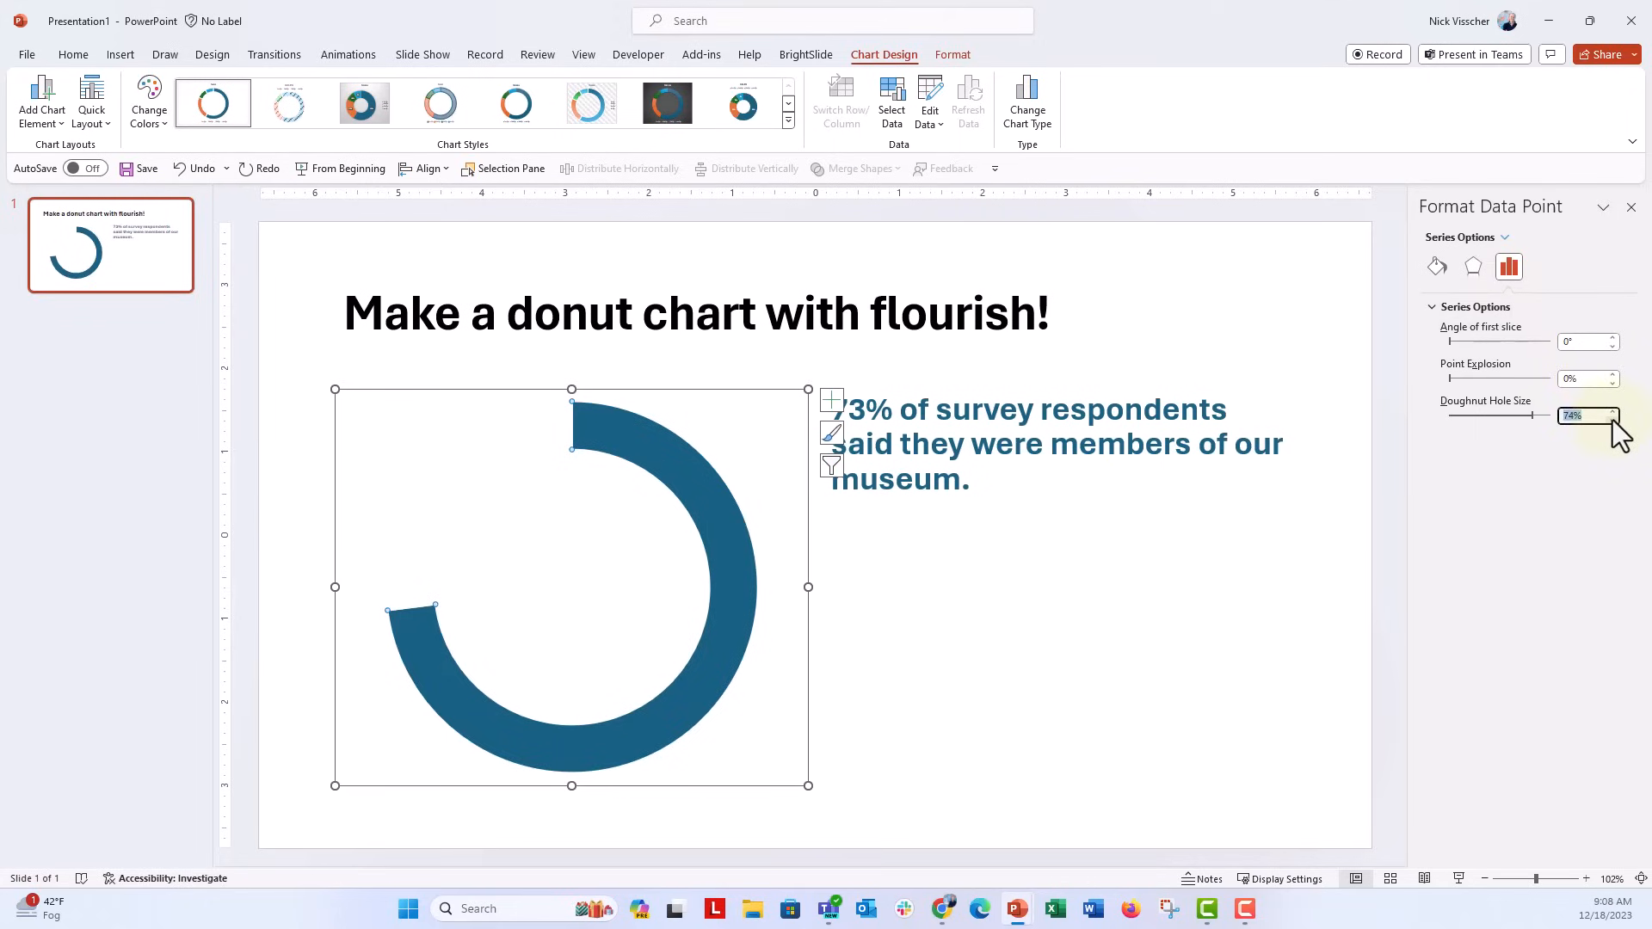
pyautogui.write('66%')
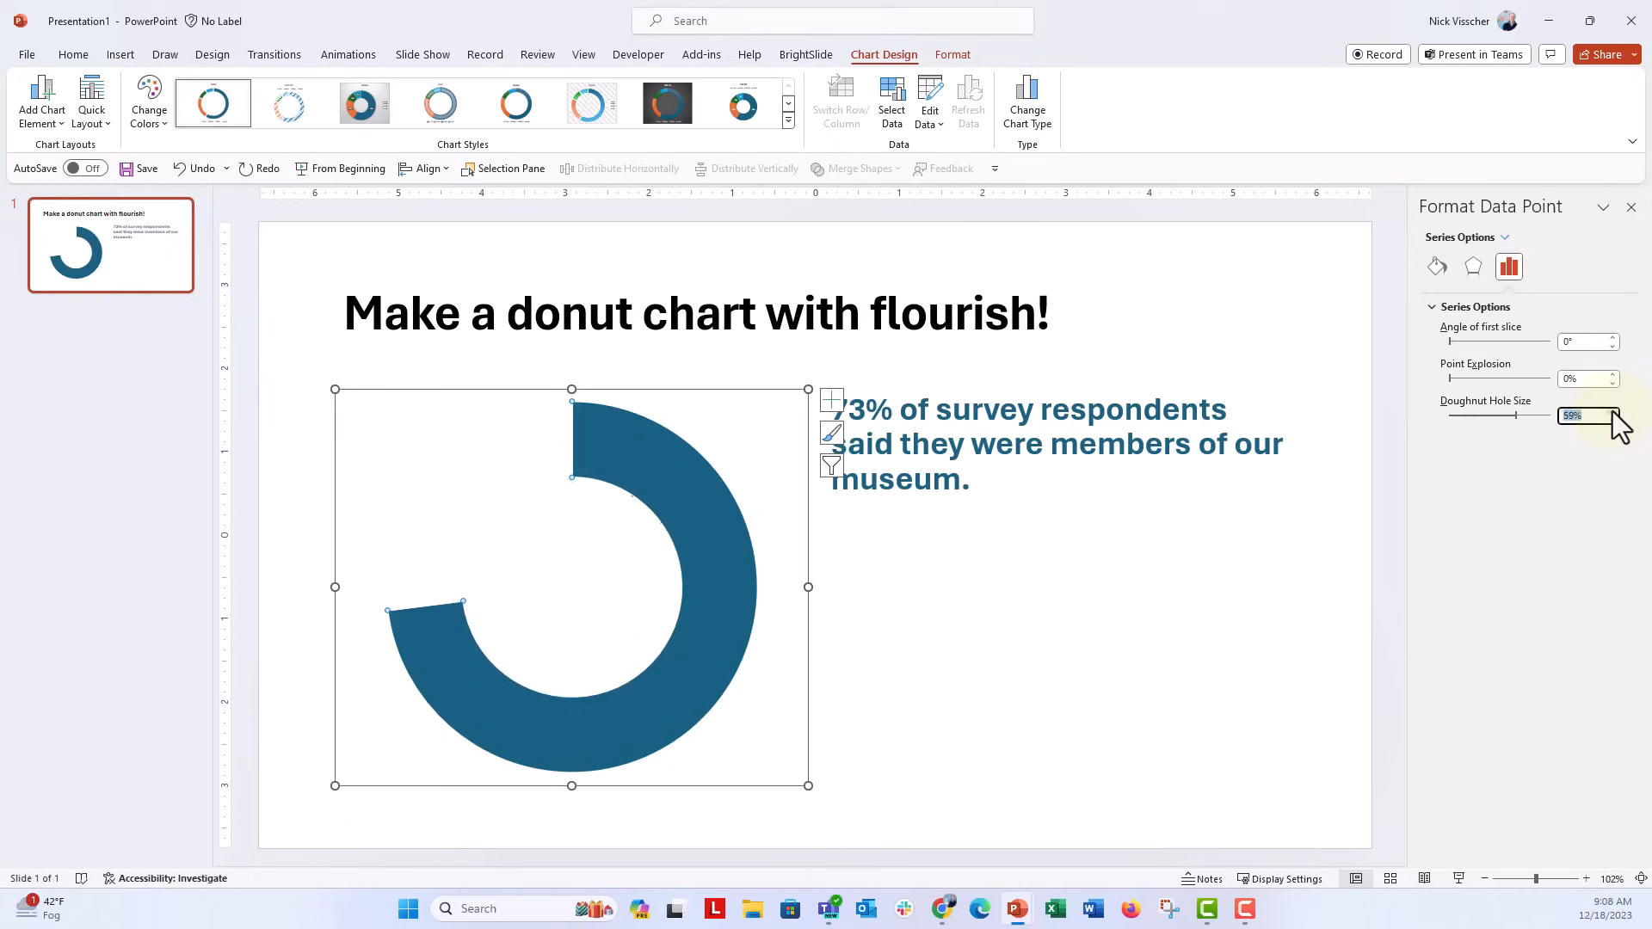
pyautogui.click(1611, 412)
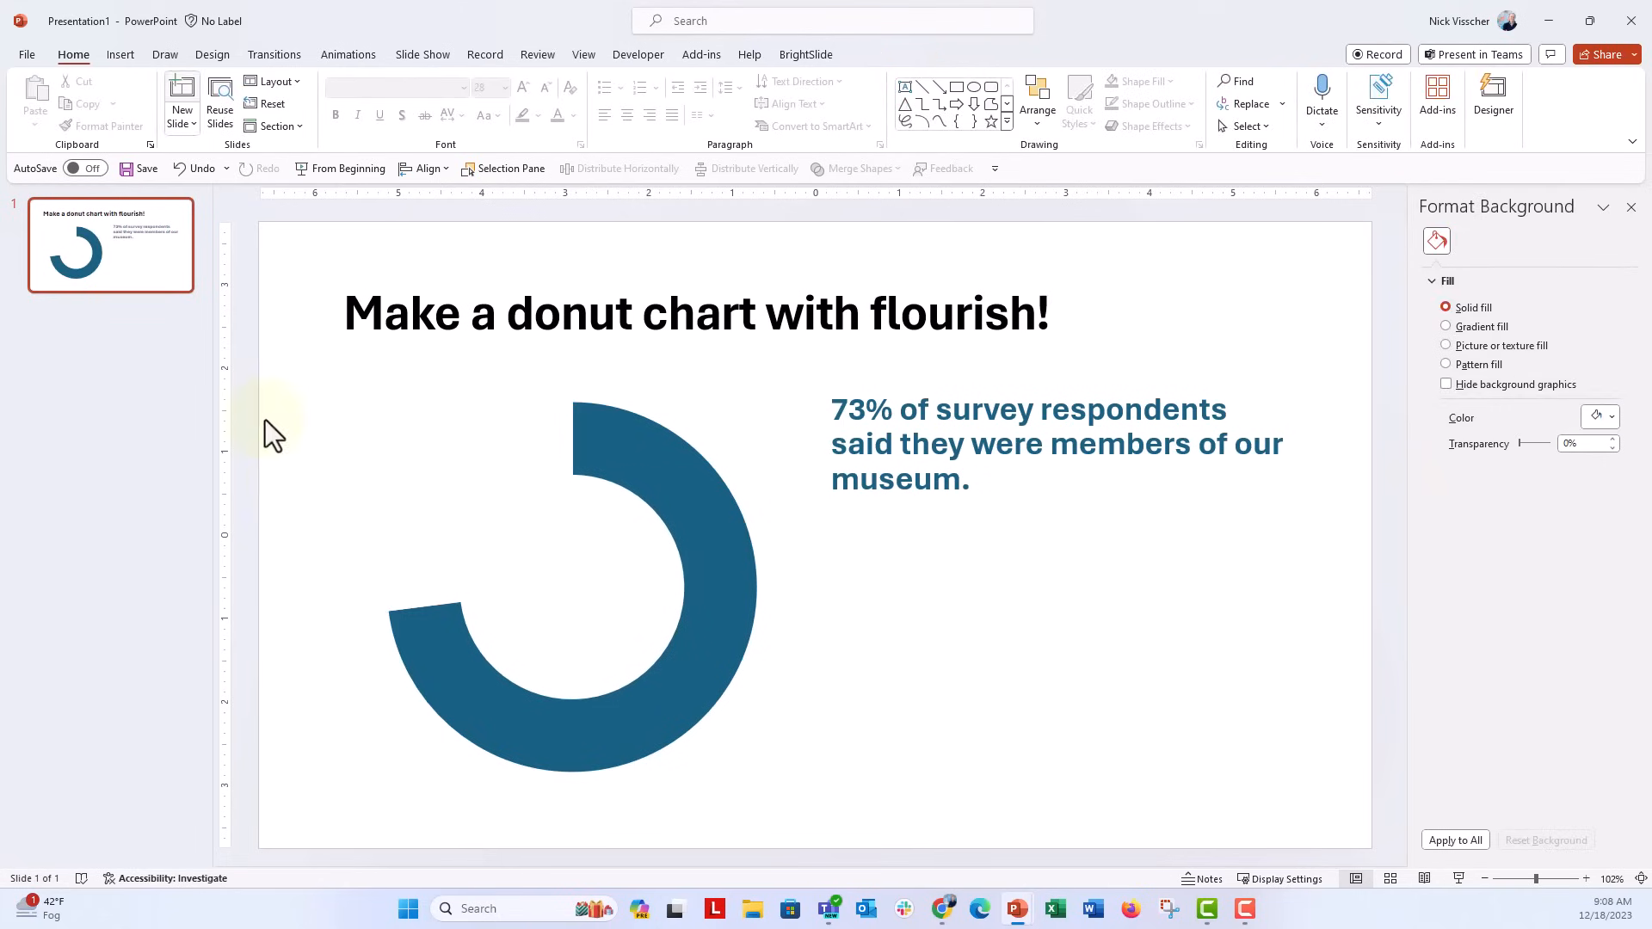
# Draw a light gray circle and enlarge it over the donut's centre.
pyautogui.click(379, 100)
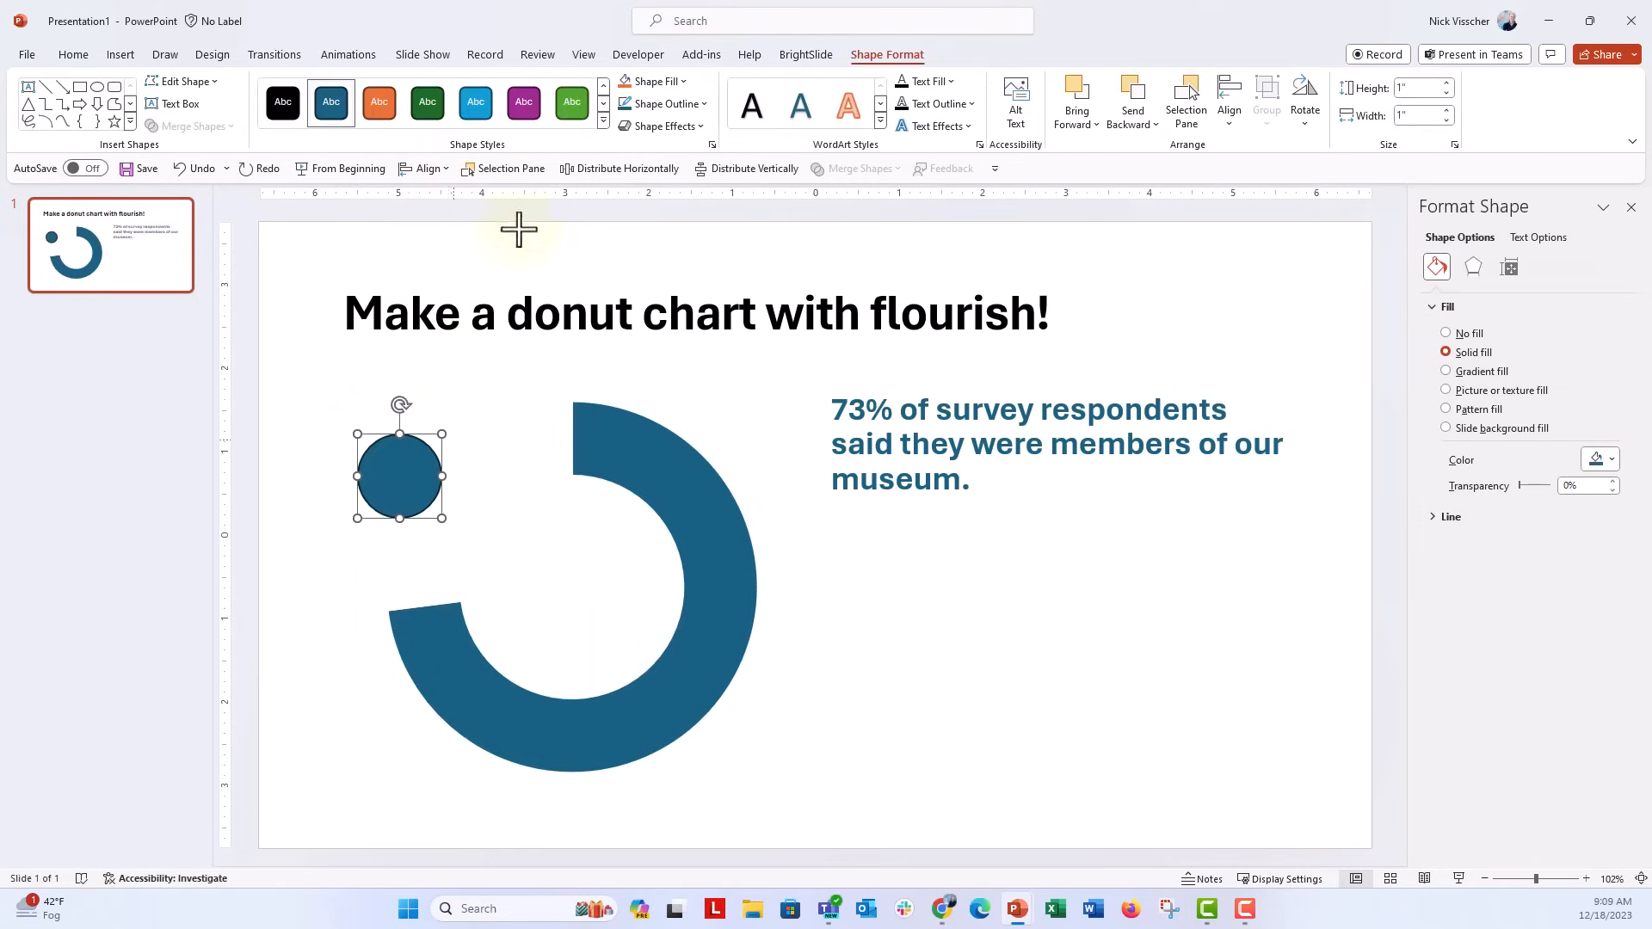
pyautogui.click(647, 81)
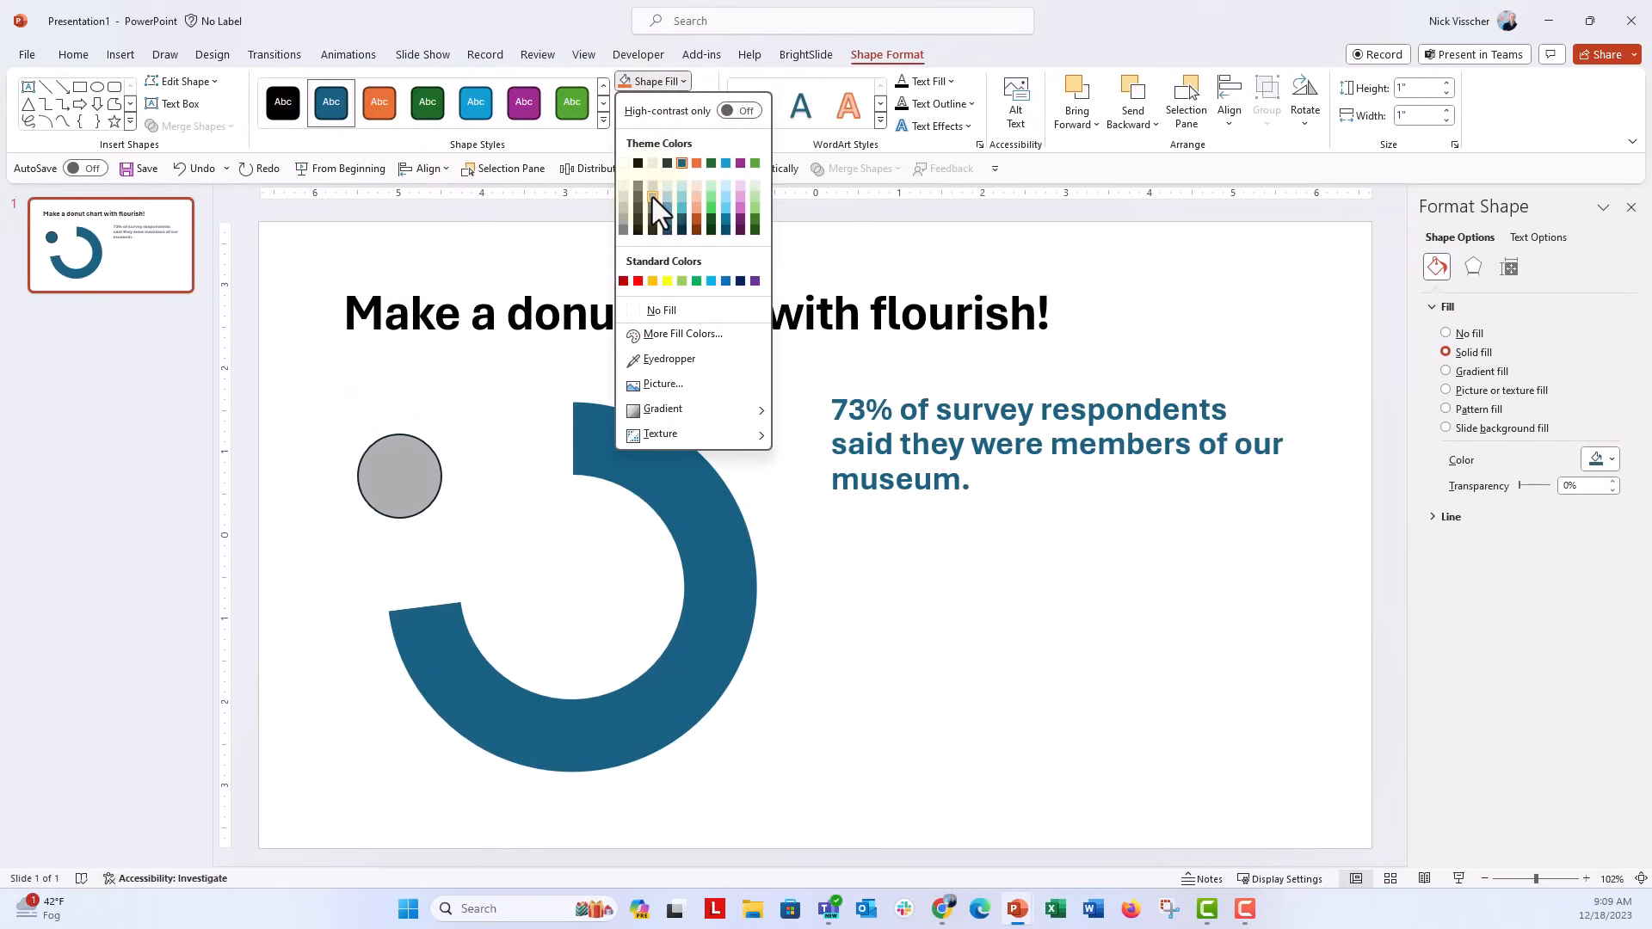
pyautogui.click(665, 103)
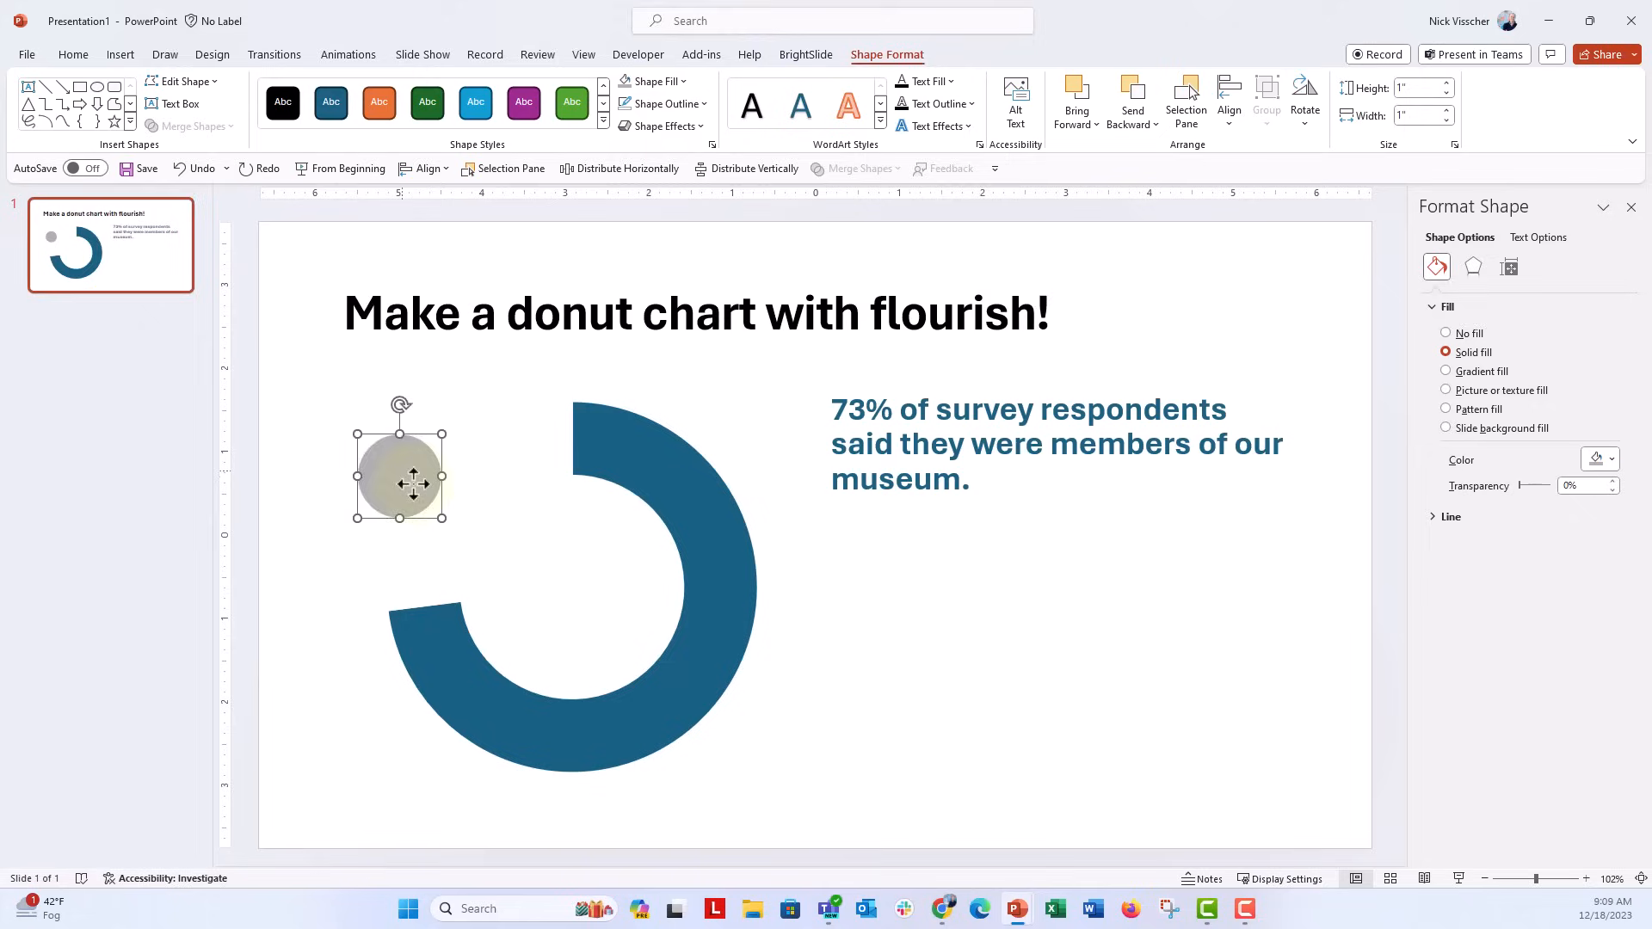
pyautogui.moveTo(399, 483); pyautogui.dragTo(581, 582)
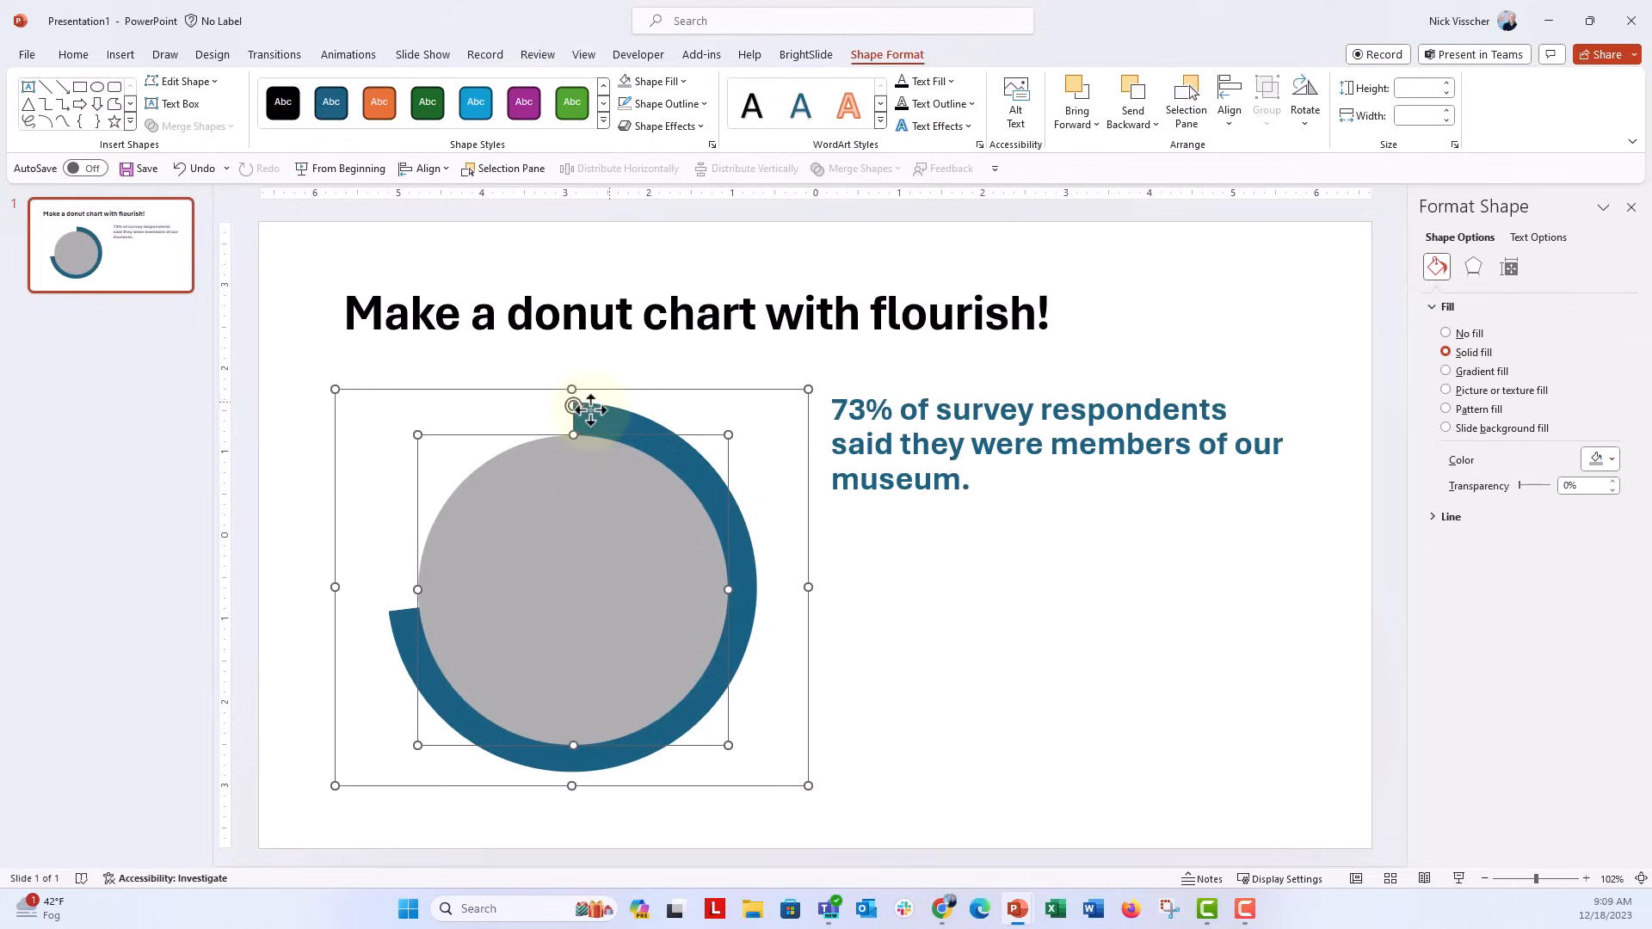
# Align Center the gray circle with the donut chart.
pyautogui.click(1229, 100)
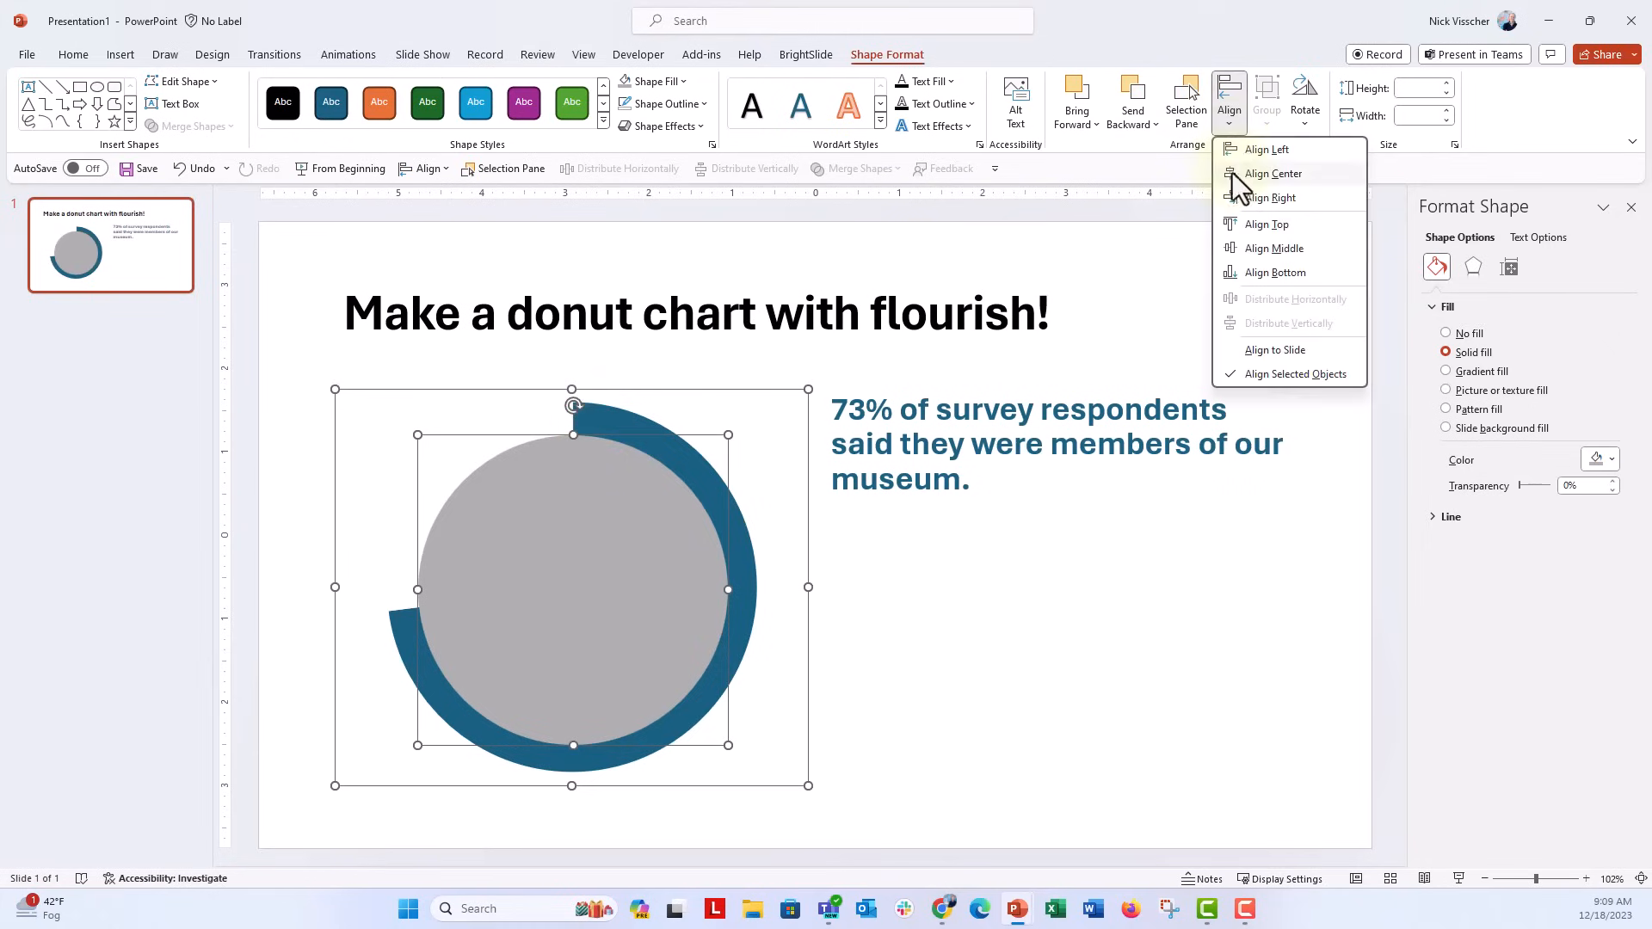
pyautogui.click(1273, 174)
pyautogui.write('73')
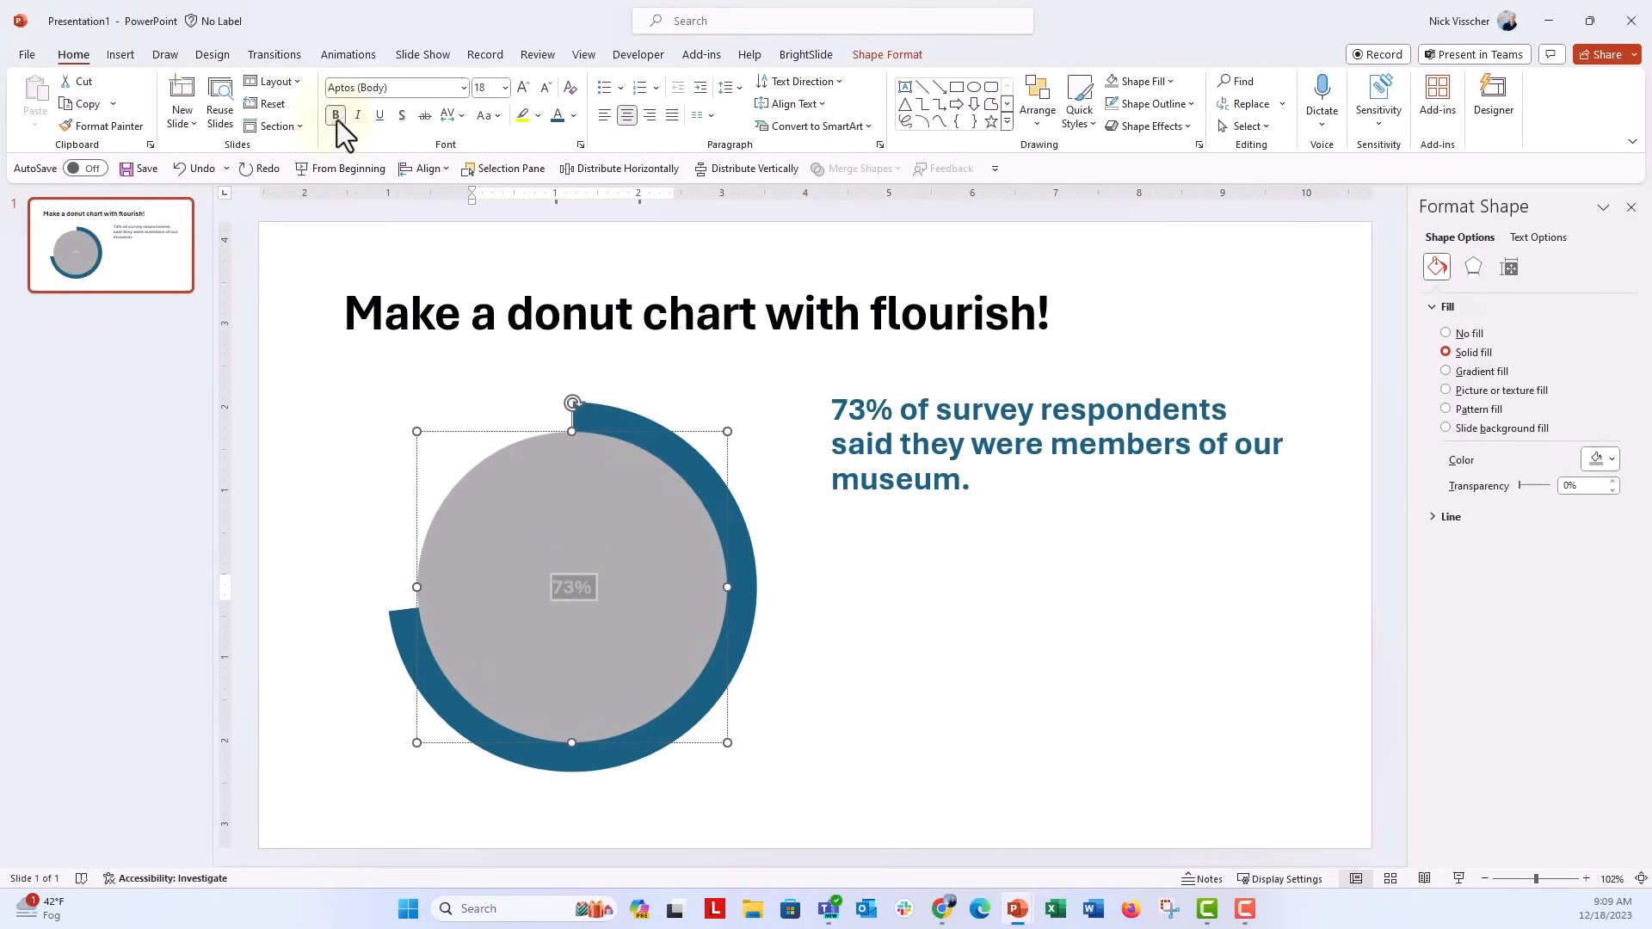
# Make the 73% label bold and increase its font size twice.
pyautogui.click(523, 89)
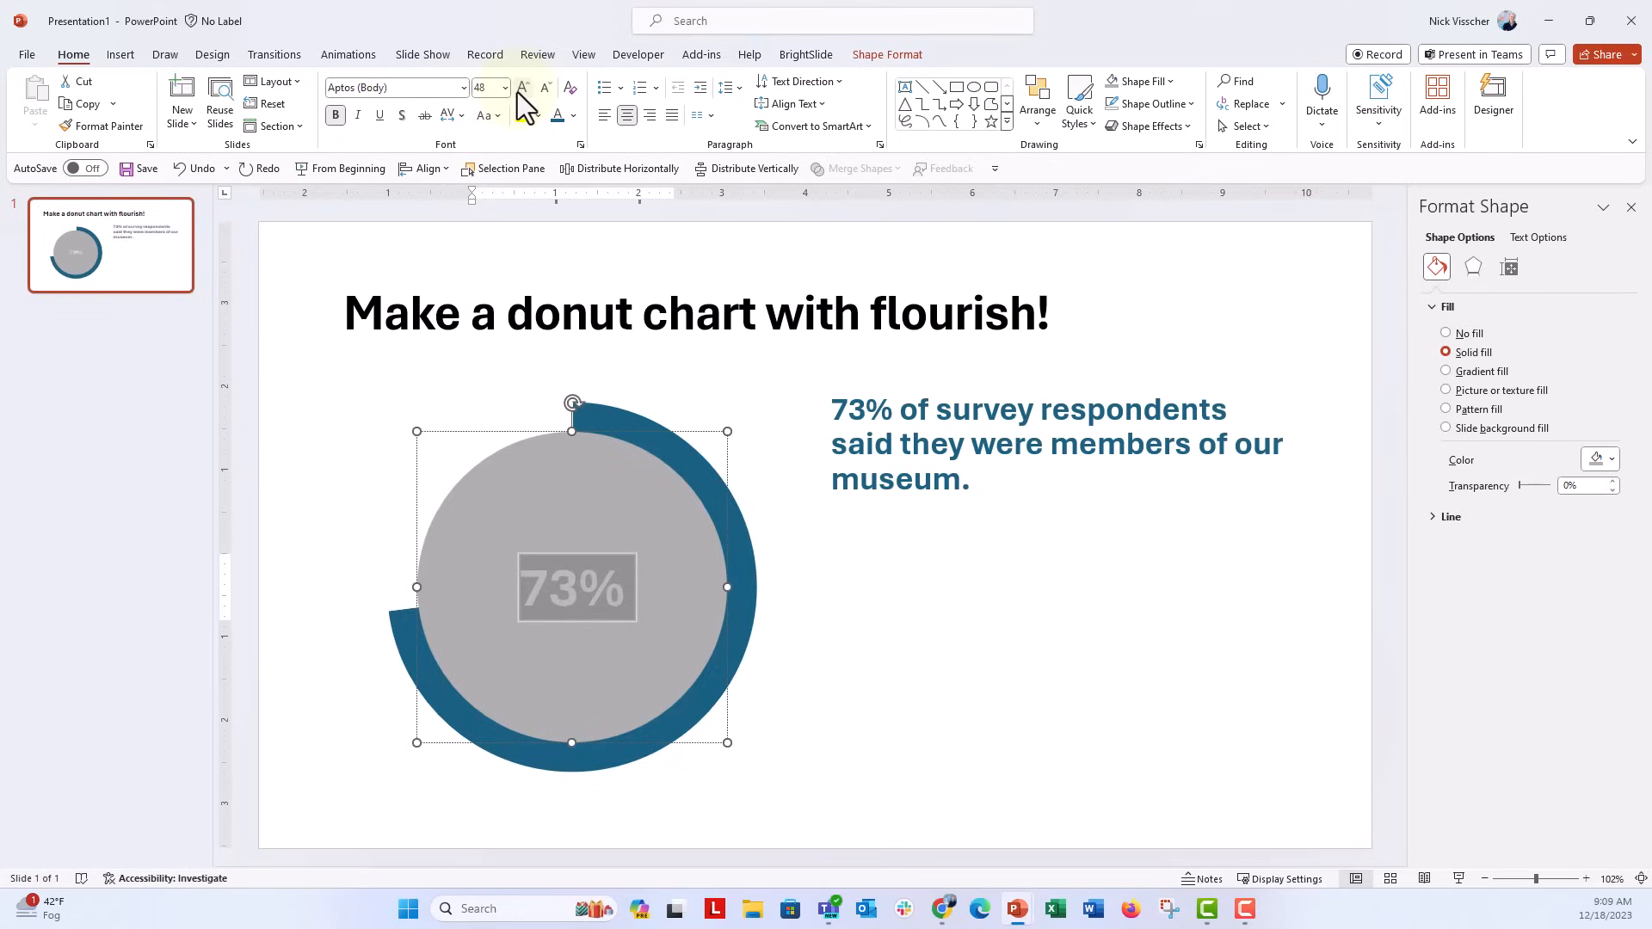
pyautogui.click(524, 88)
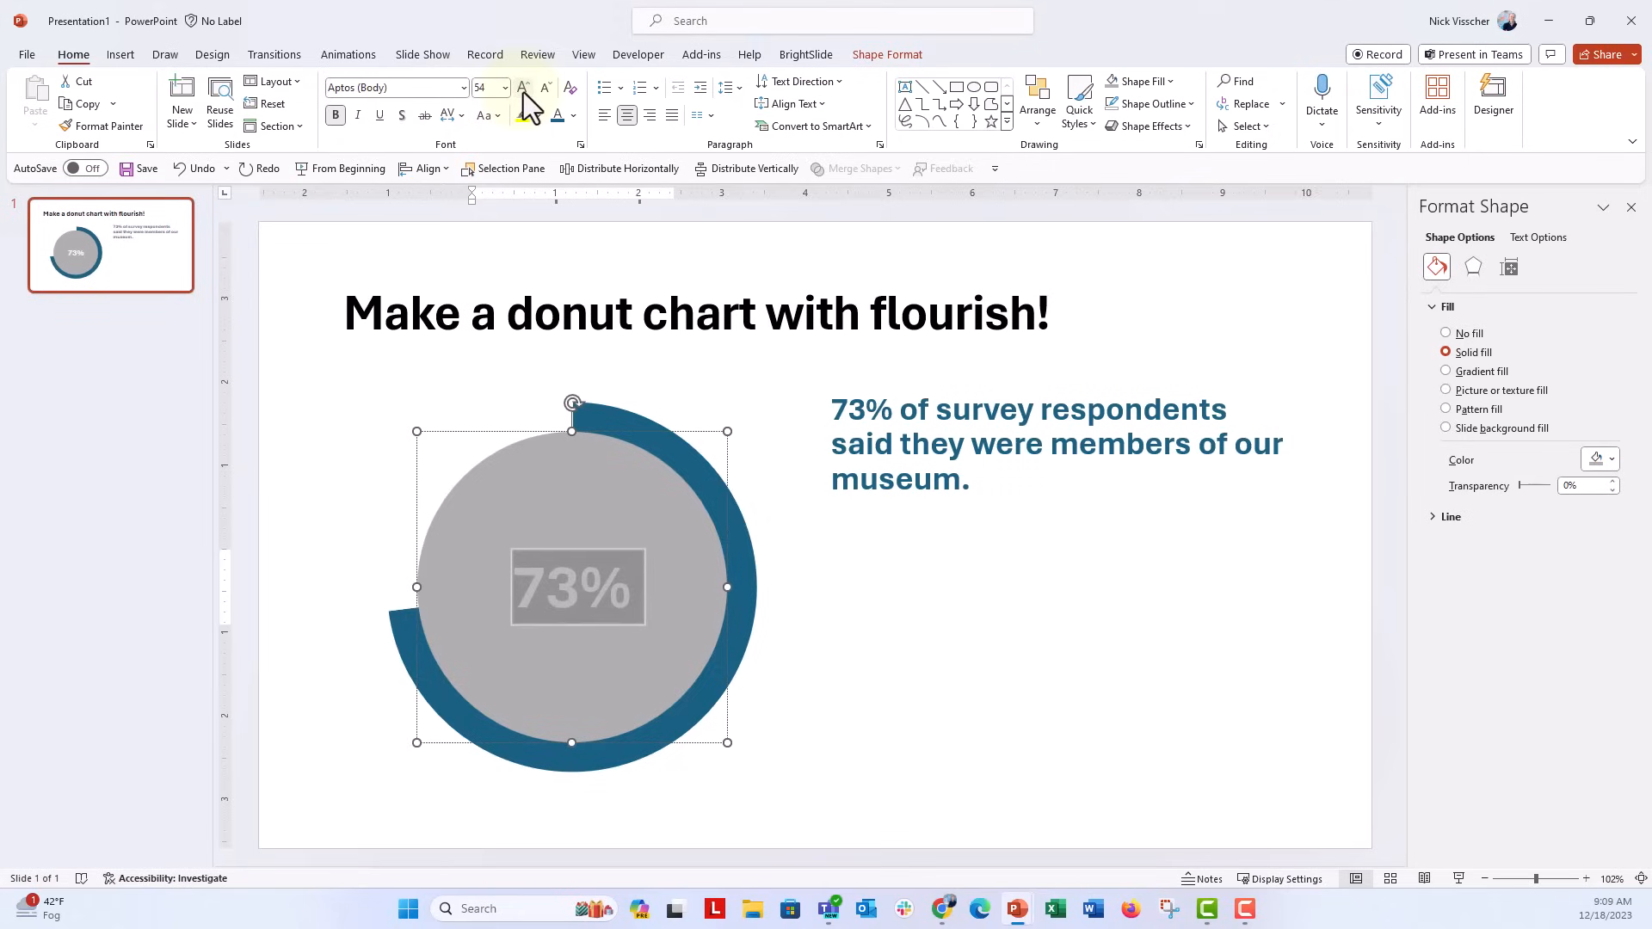
pyautogui.click(526, 501)
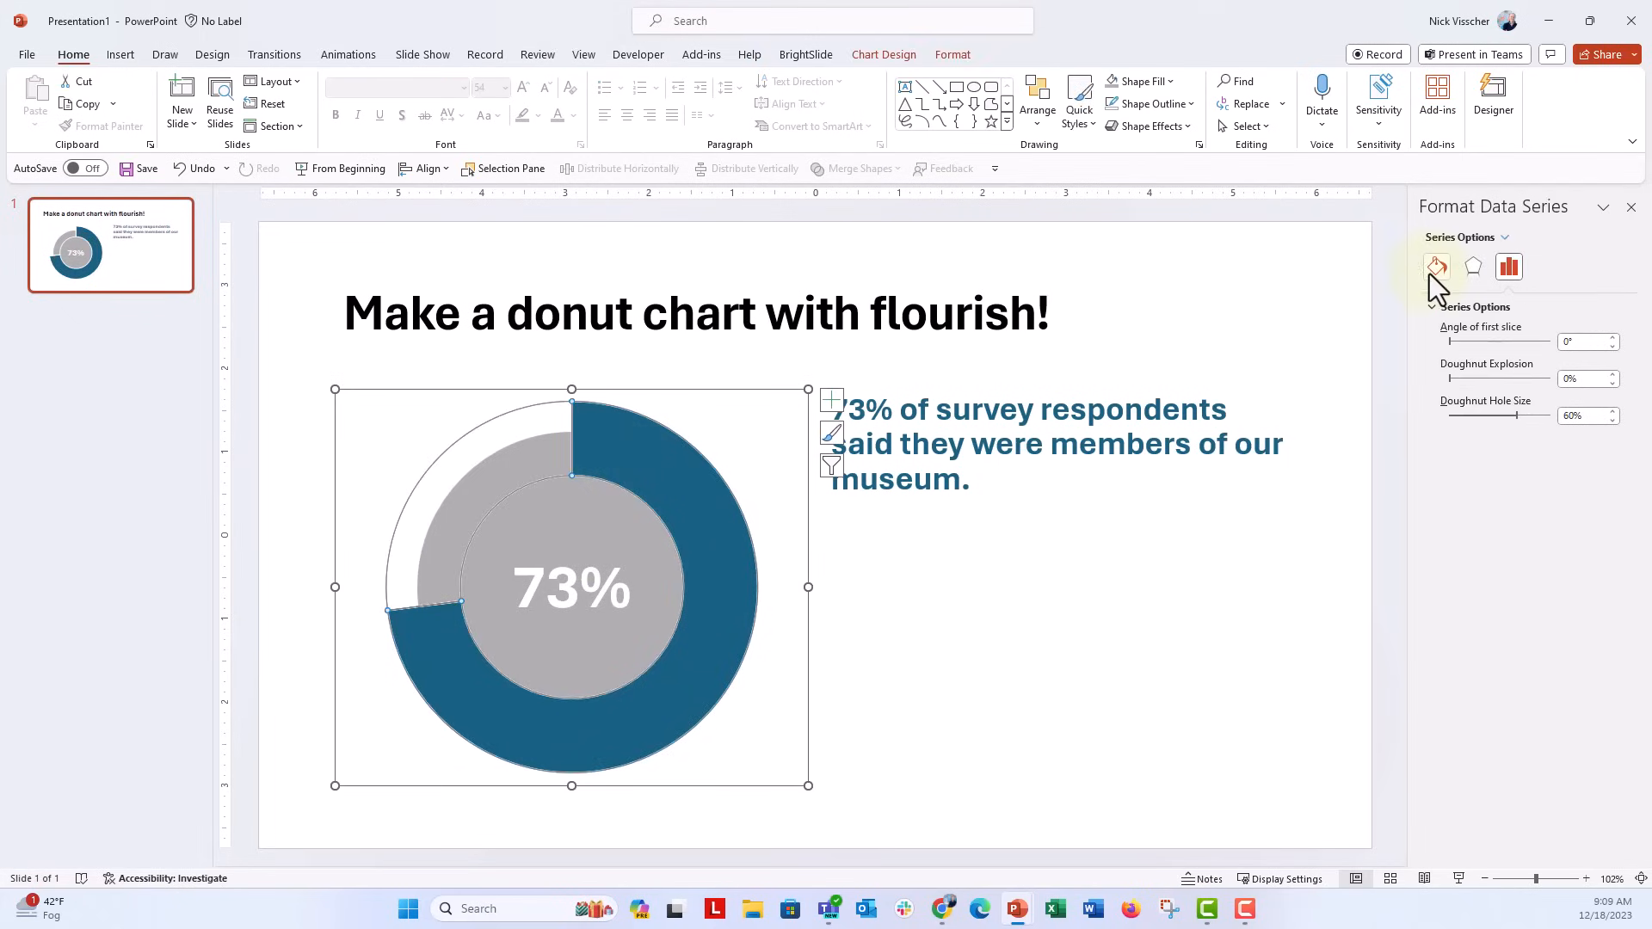
# Open the donut series' Fill & Line settings to set the border to No line.
pyautogui.click(1437, 267)
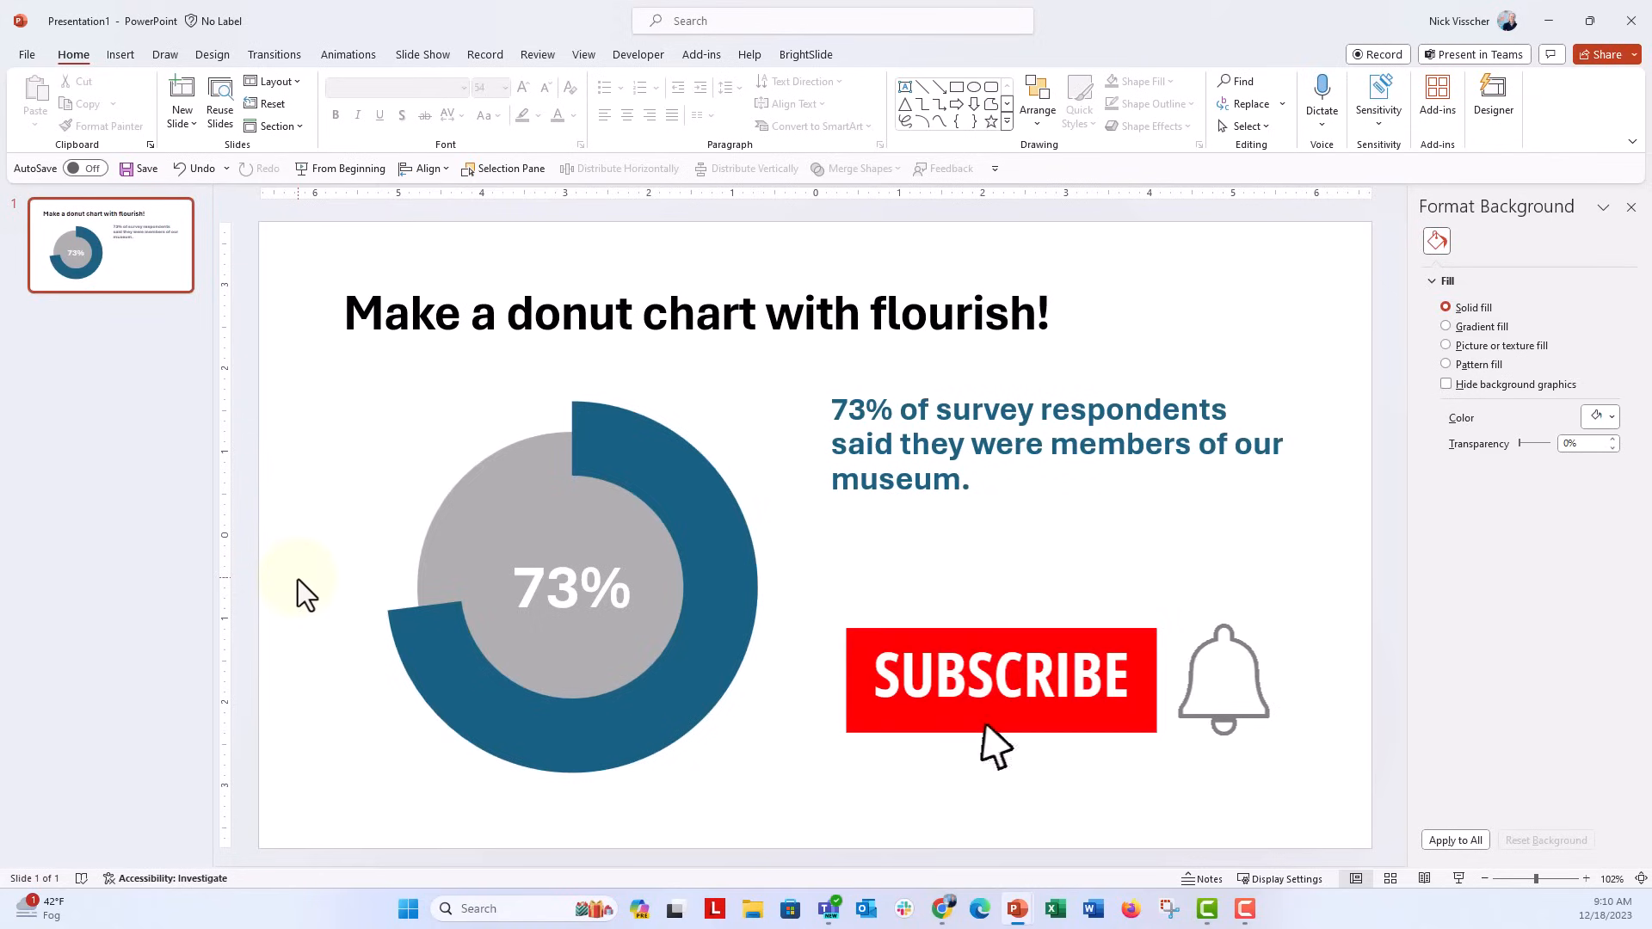
pyautogui.click(1000, 679)
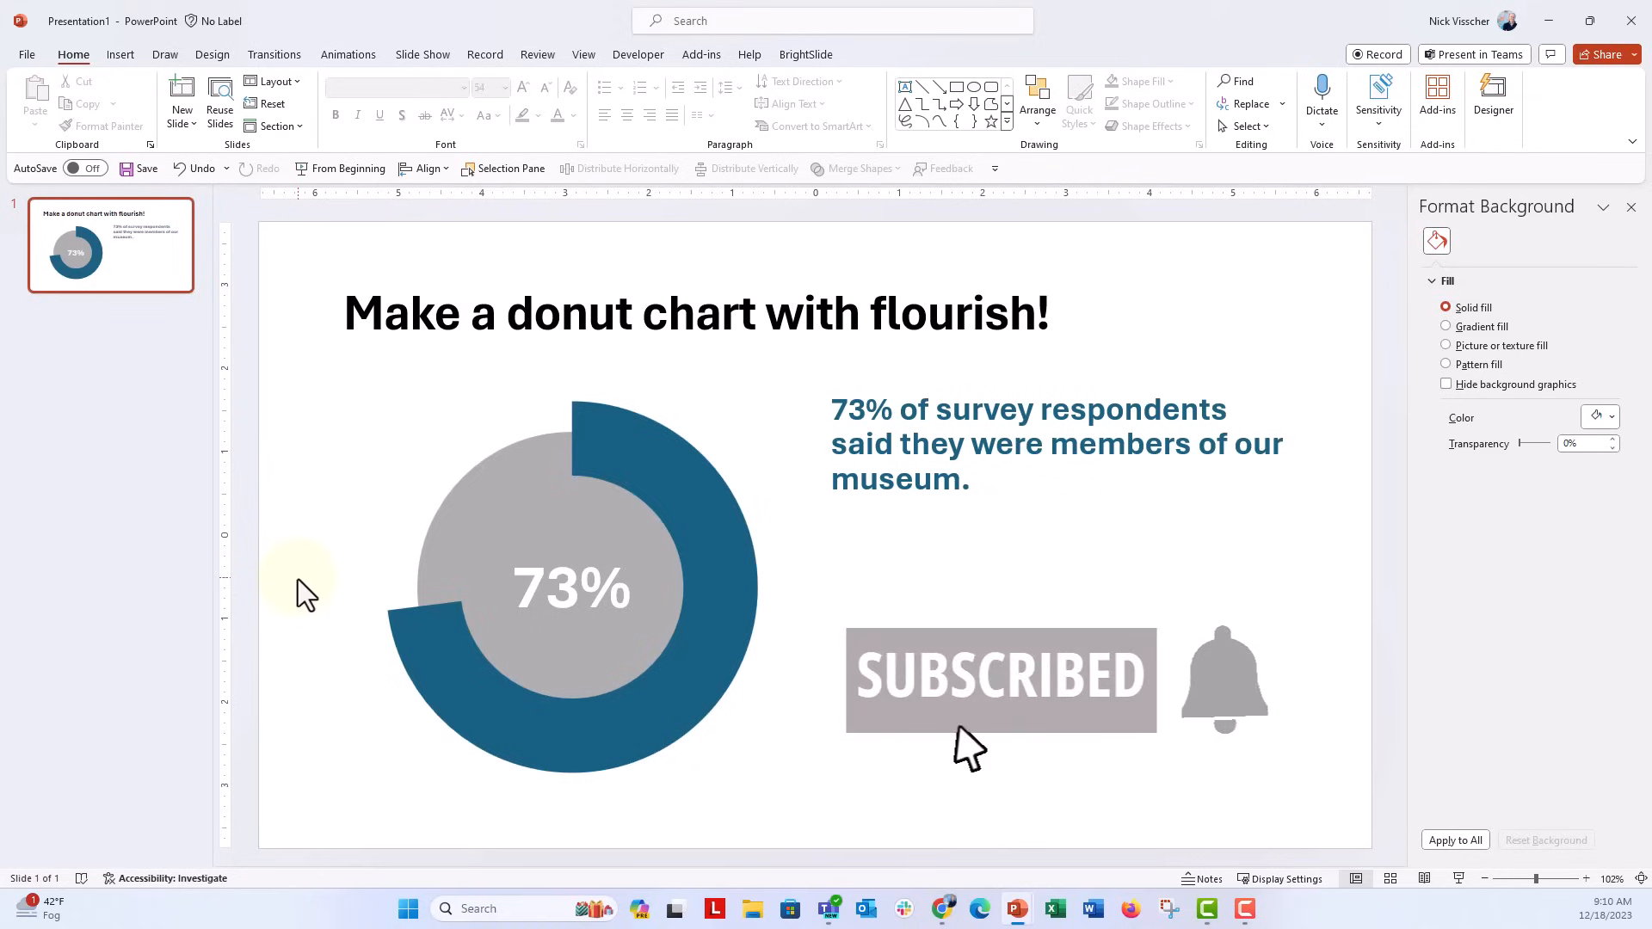